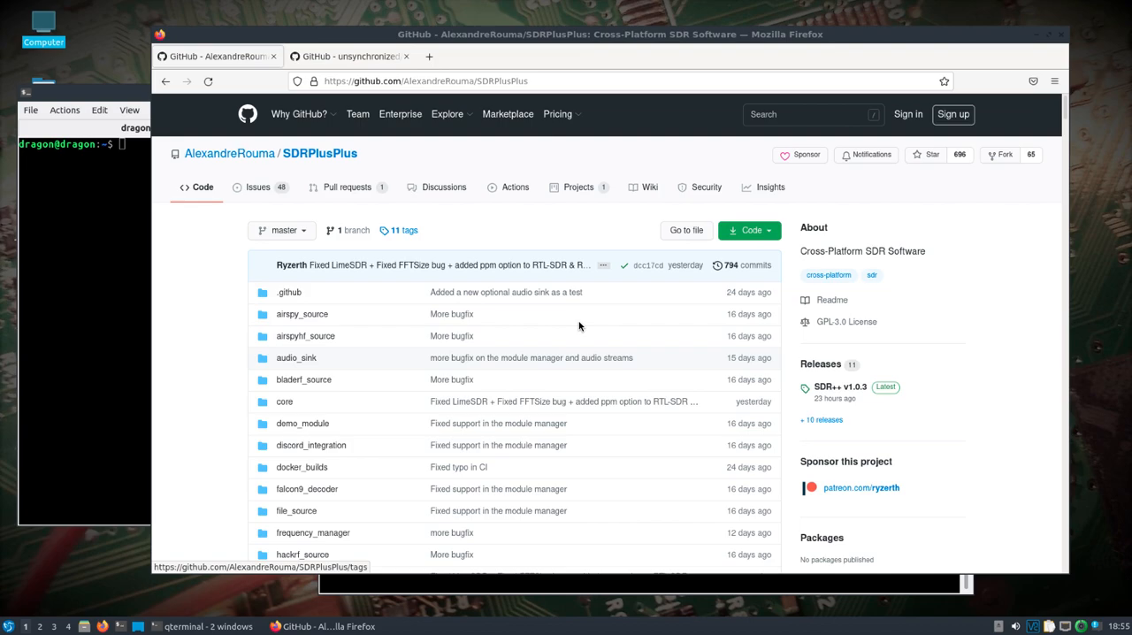
# Step: Reveal and copy the SDRPlusPlus repository's HTTPS clone URL from the Code button
pyautogui.click(748, 230)
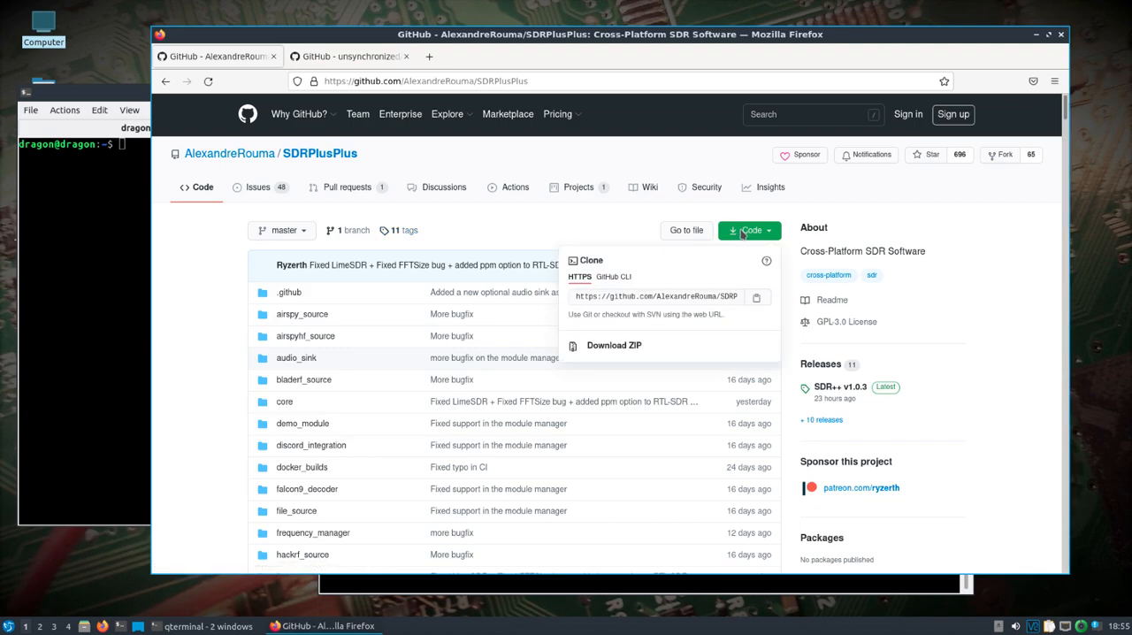
pyautogui.click(757, 296)
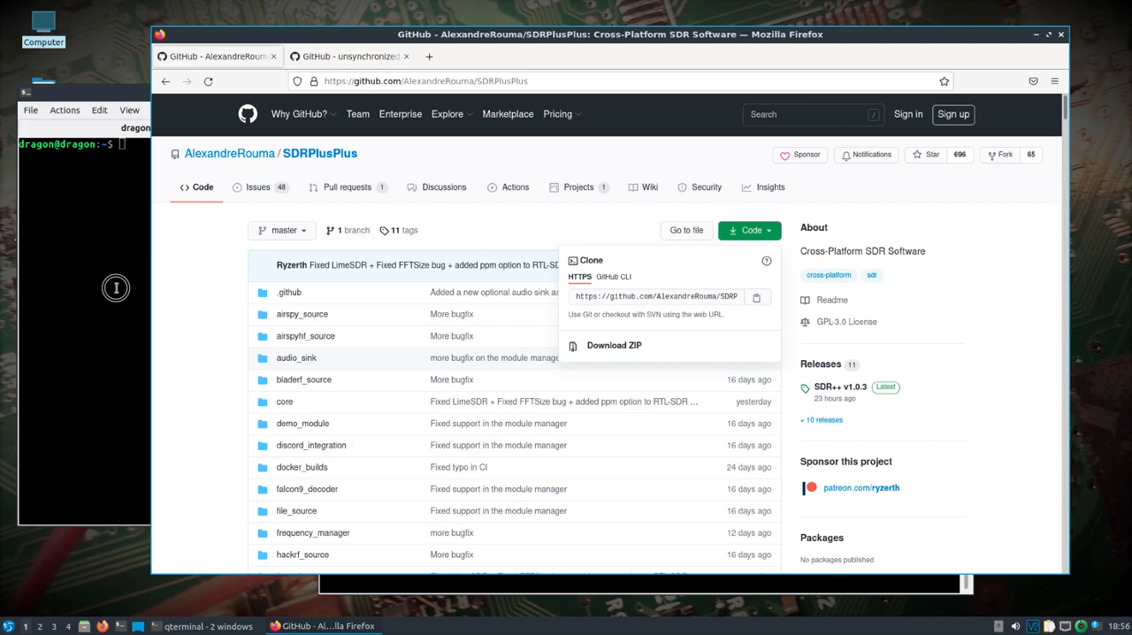
# Step: Run git clone of SDRPlusPlus (already exists), enter the folder and list its contents
pyautogui.write('gi')
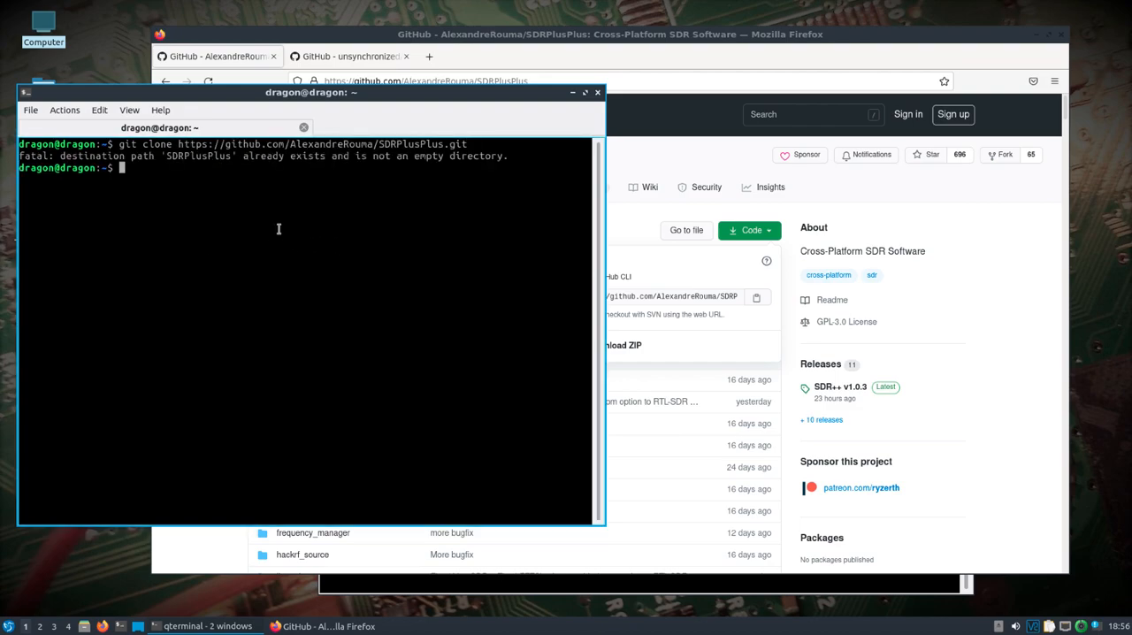
pyautogui.write('cd SDR')
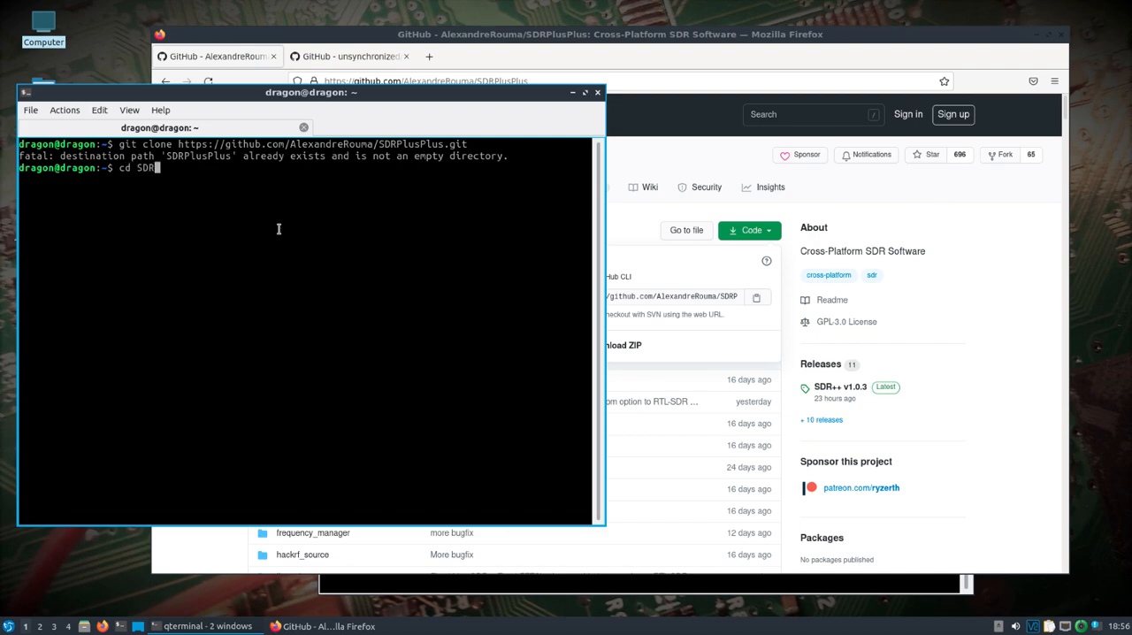
pyautogui.write('PlusPlus/')
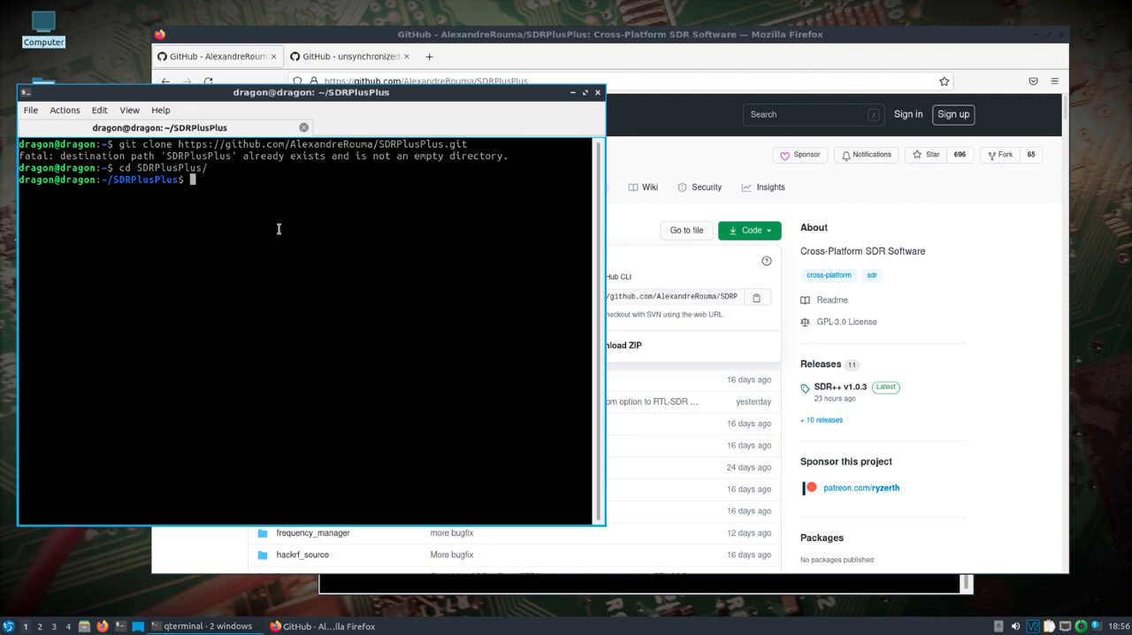
pyautogui.write('ls')
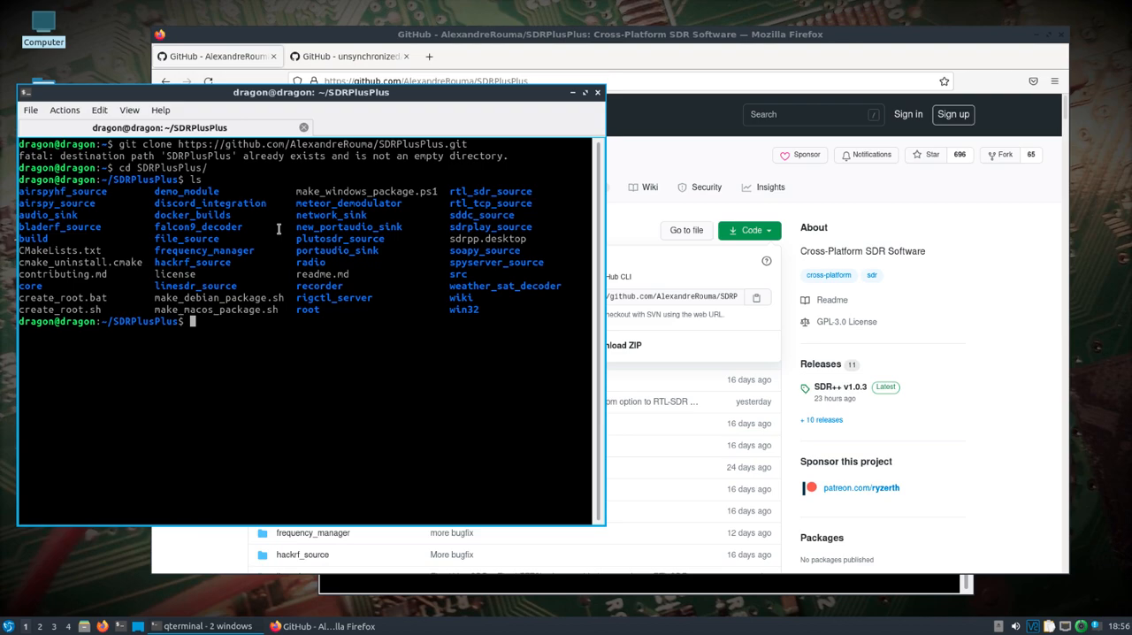
# Step: Abandon an unneeded mkdir build, then move back up and list the source folder again
pyautogui.write('mkdir build')
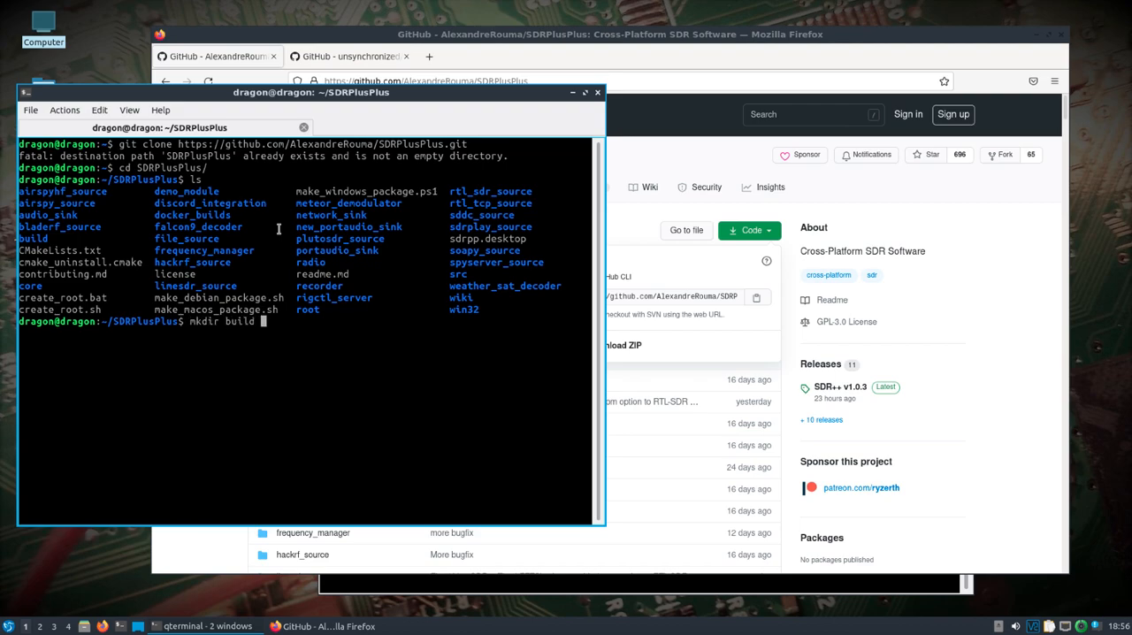
pyautogui.press('BackSpace')
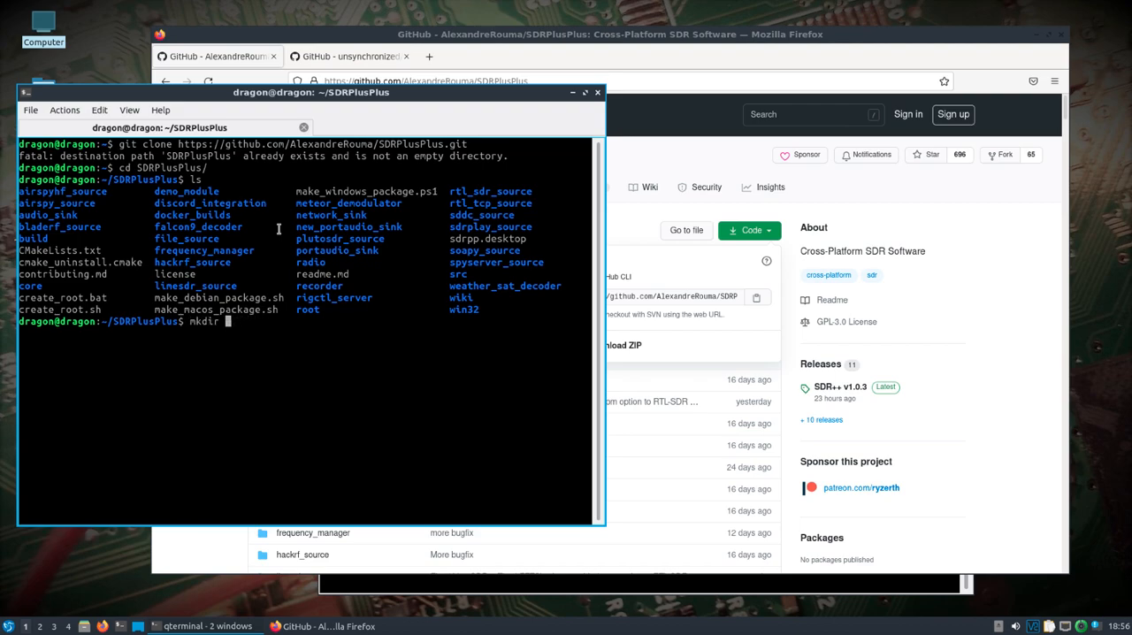
pyautogui.press('ctrl+c')
pyautogui.write('cmake')
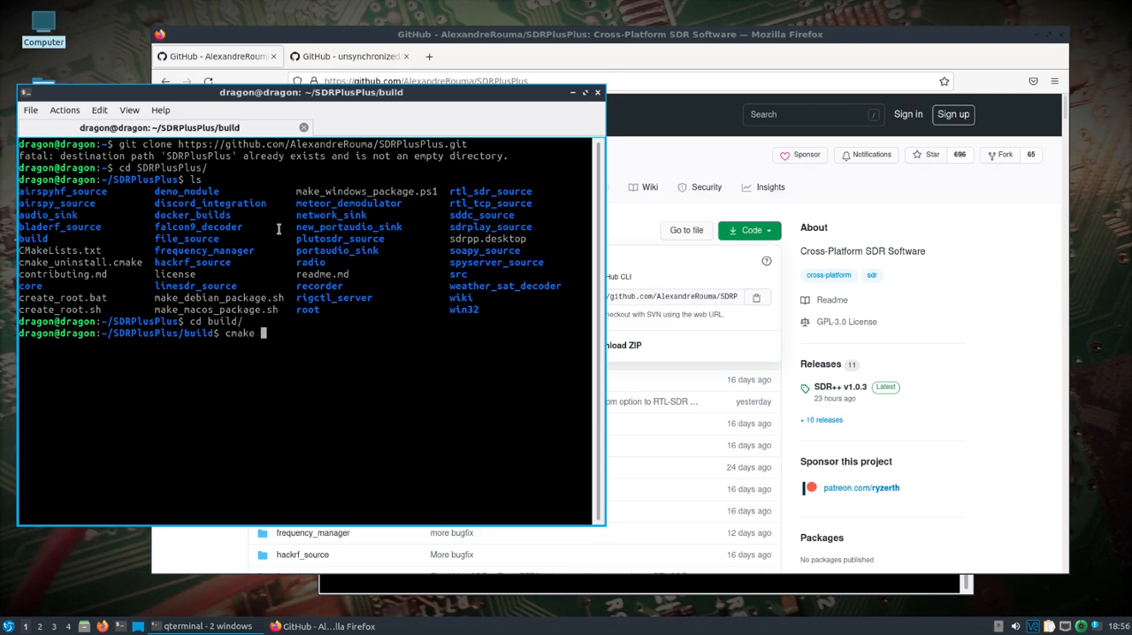
pyautogui.write('-')
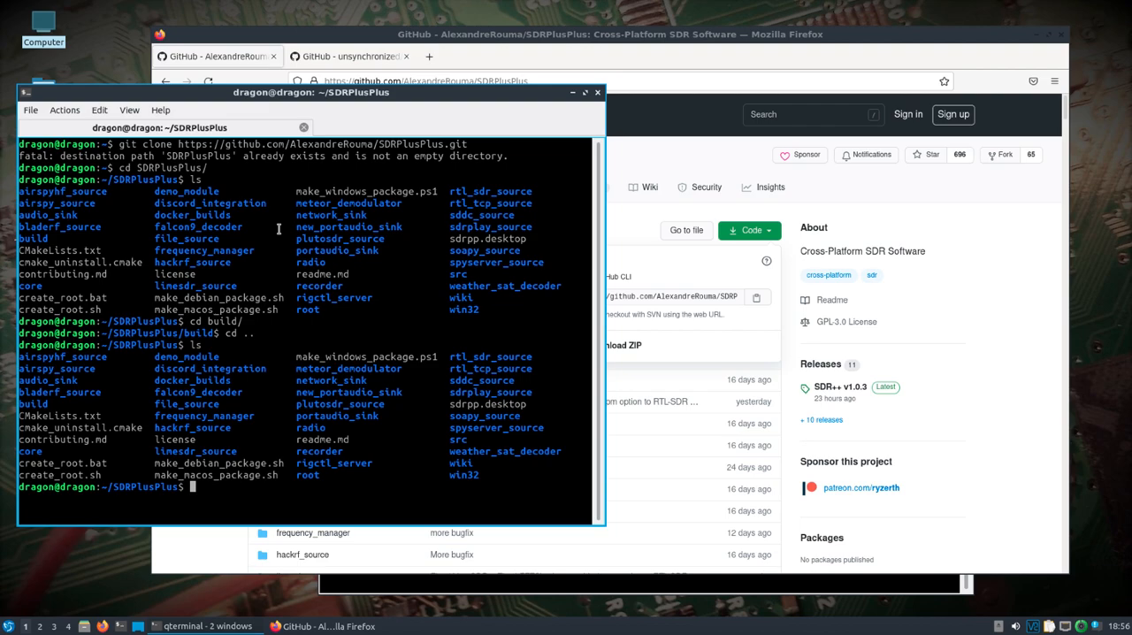
# Step: Review CMakeLists.txt module options in nano and return to the shell
pyautogui.write('nano CMakeLists.txt')
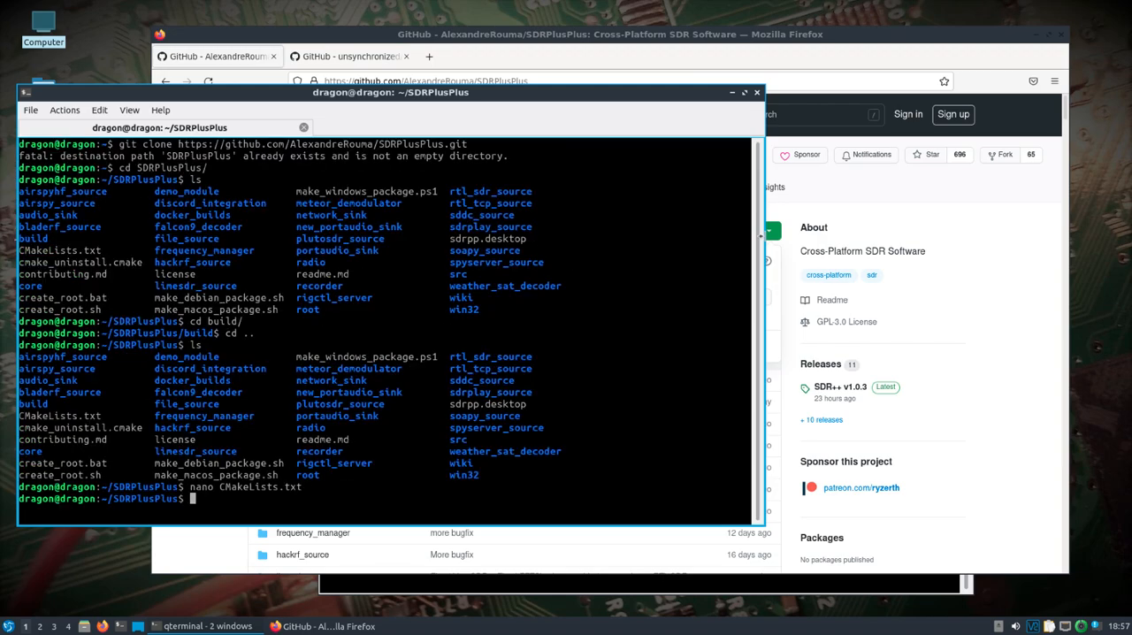
# Step: Configure with cmake .. in build/ and compile SDRPlusPlus with make -j8 to 100%
pyautogui.write('cd build/')
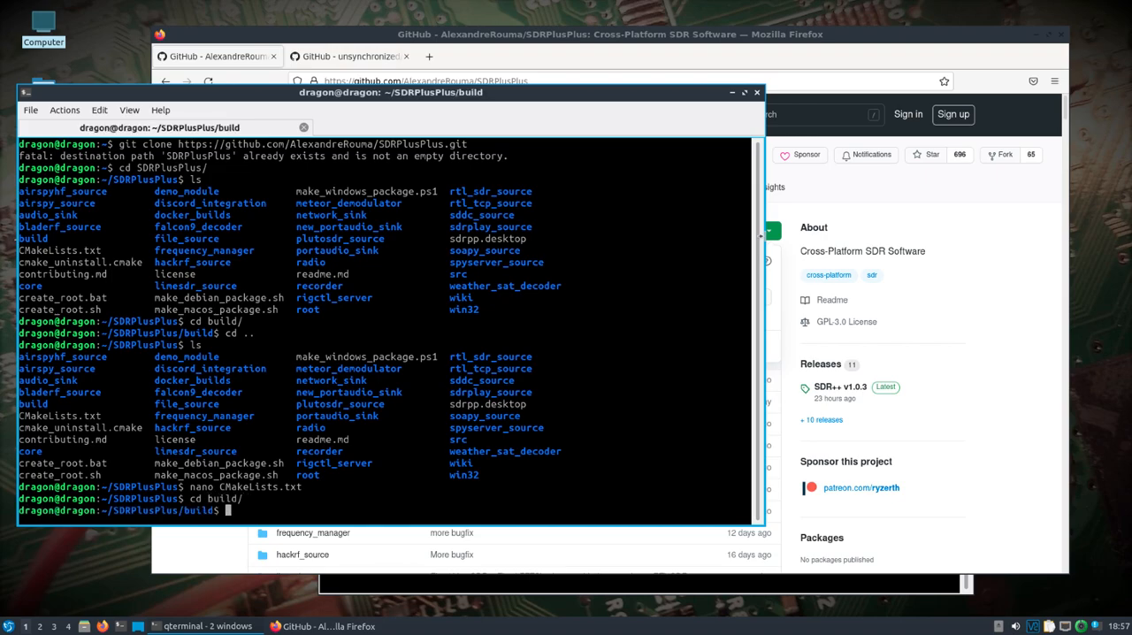
pyautogui.write('cmake ..')
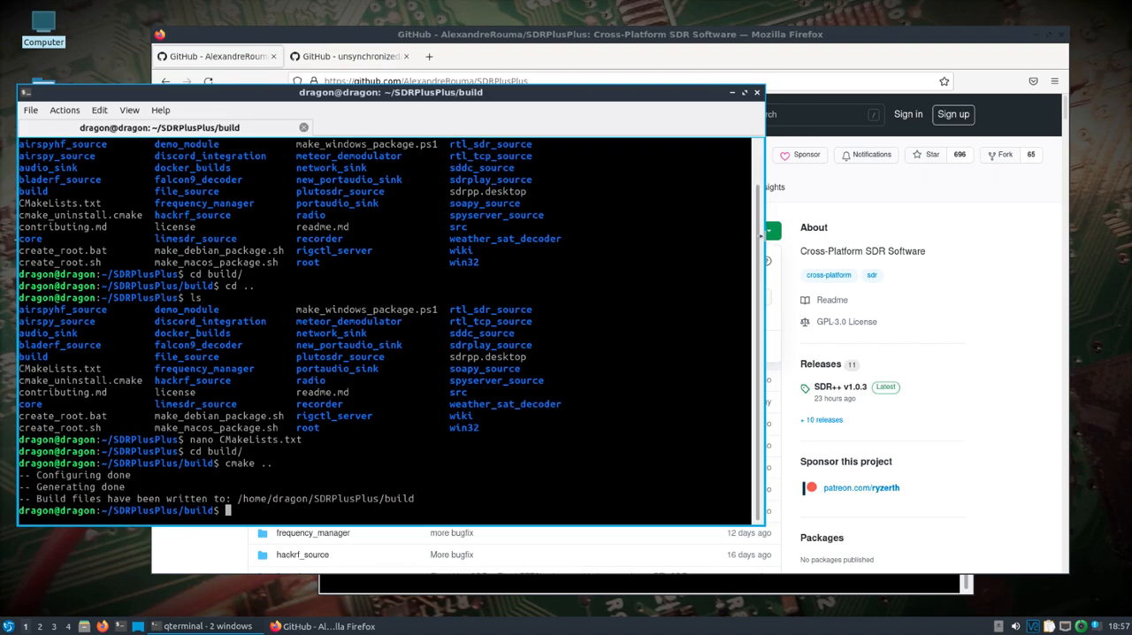
pyautogui.write('mak')
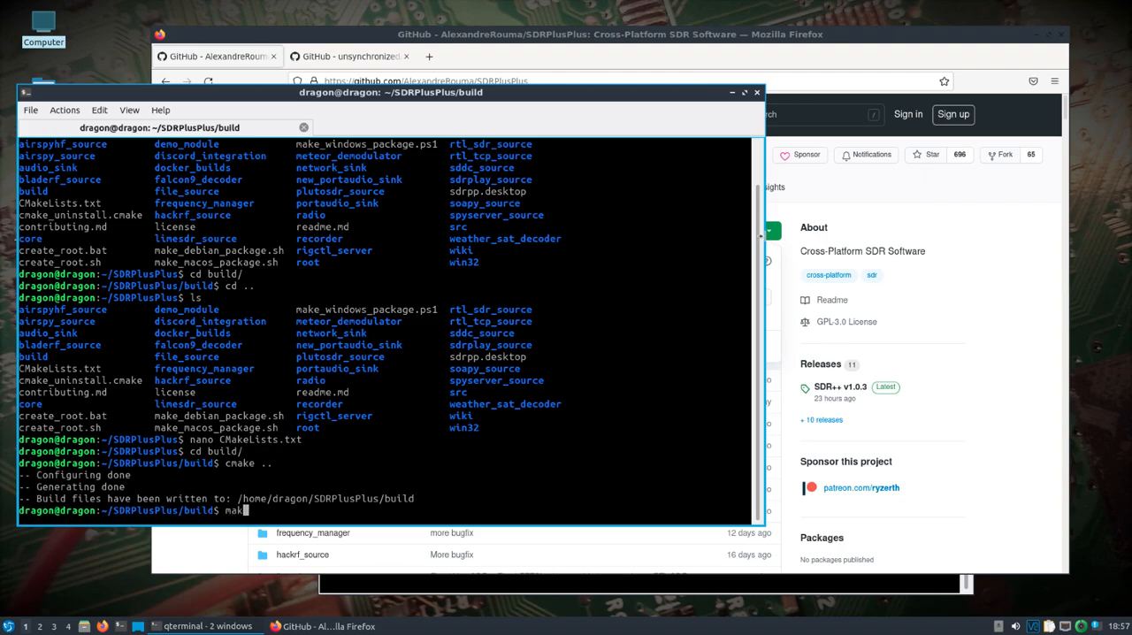
pyautogui.write('-j')
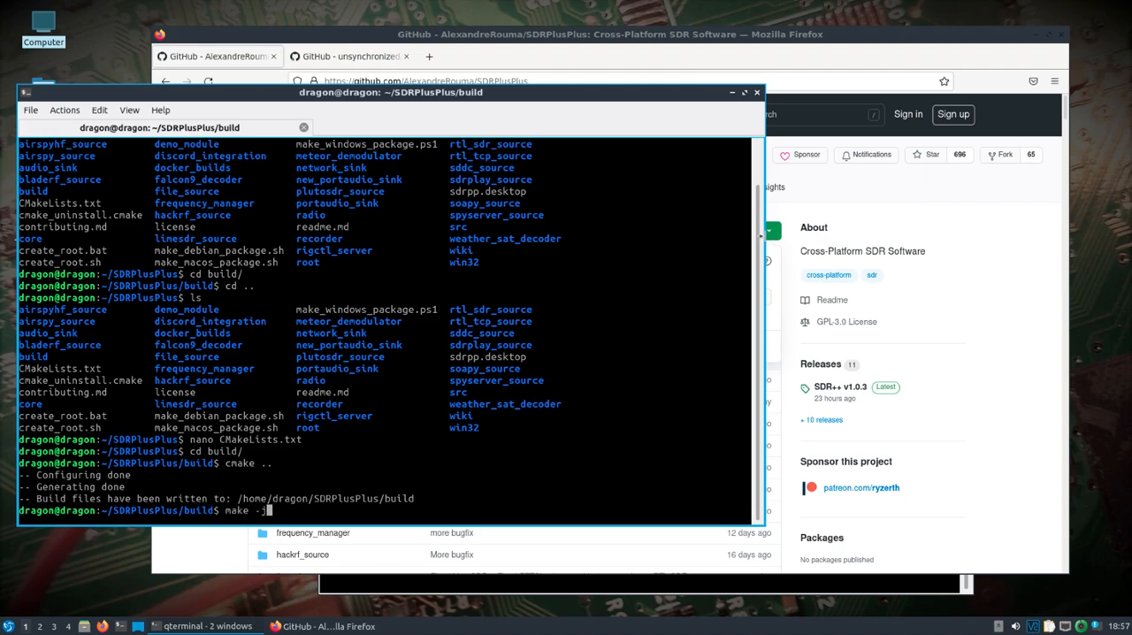
pyautogui.write('8')
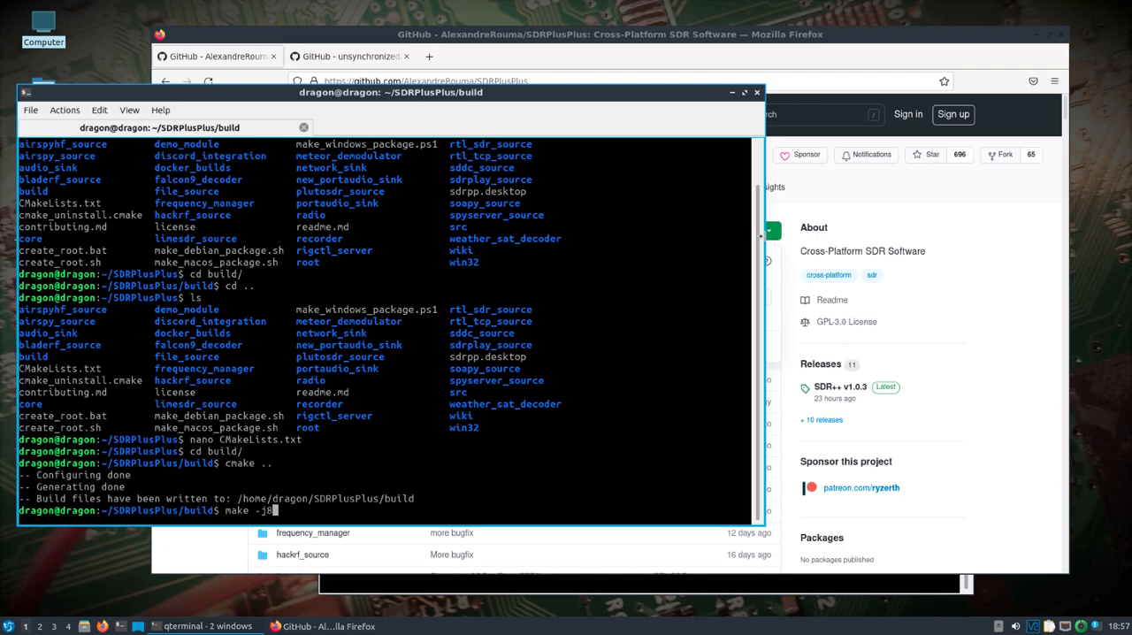
pyautogui.press('Return')
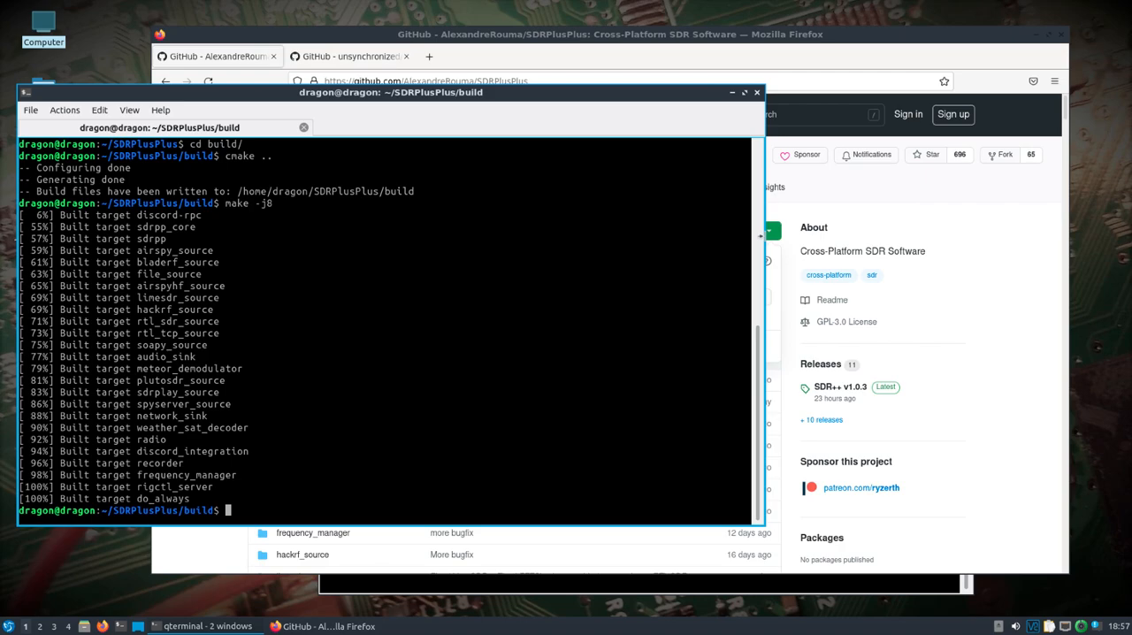
# Step: Remove old plugins with sudo rm /lib/sdrpp/plugins/* and run sudo make install
pyautogui.write('sudo rm')
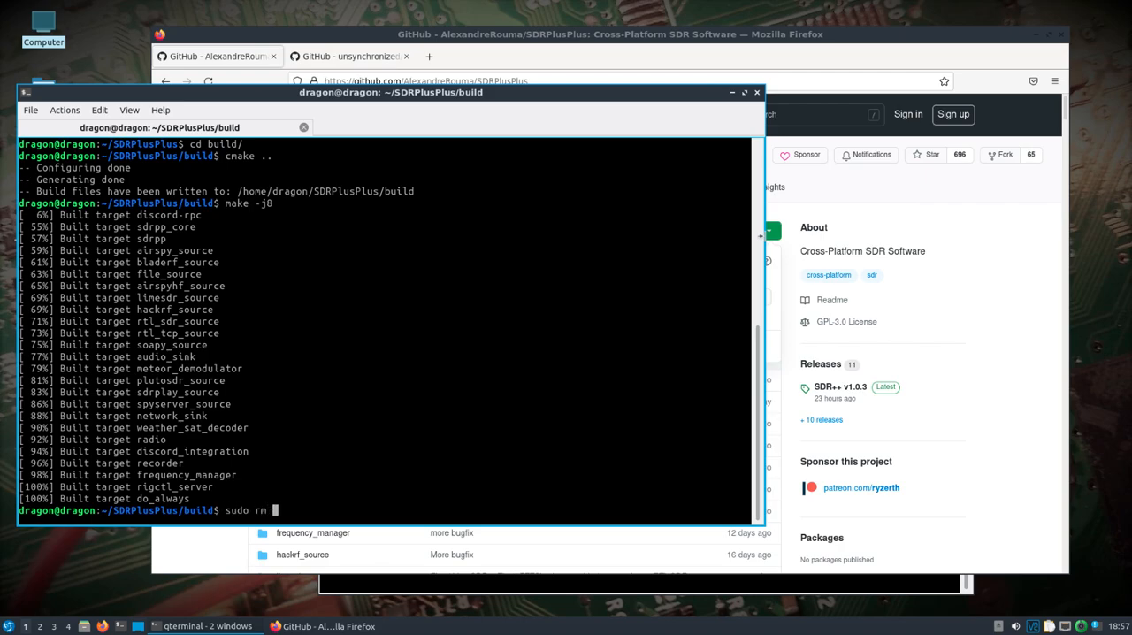
pyautogui.write('/lib')
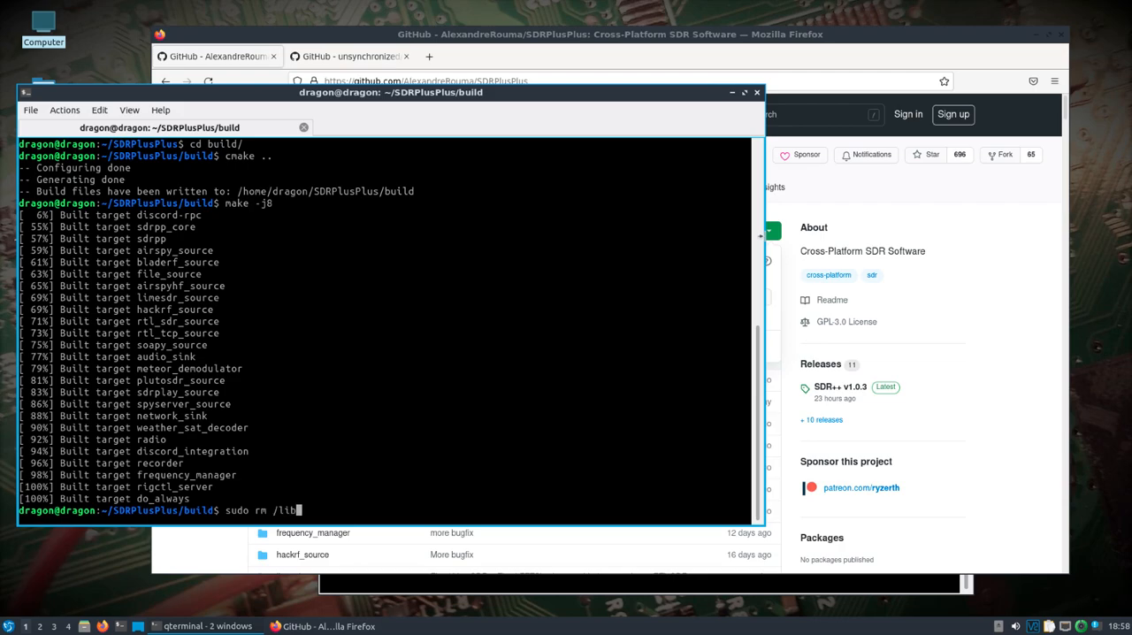
pyautogui.write('/sdrpp/plugins/')
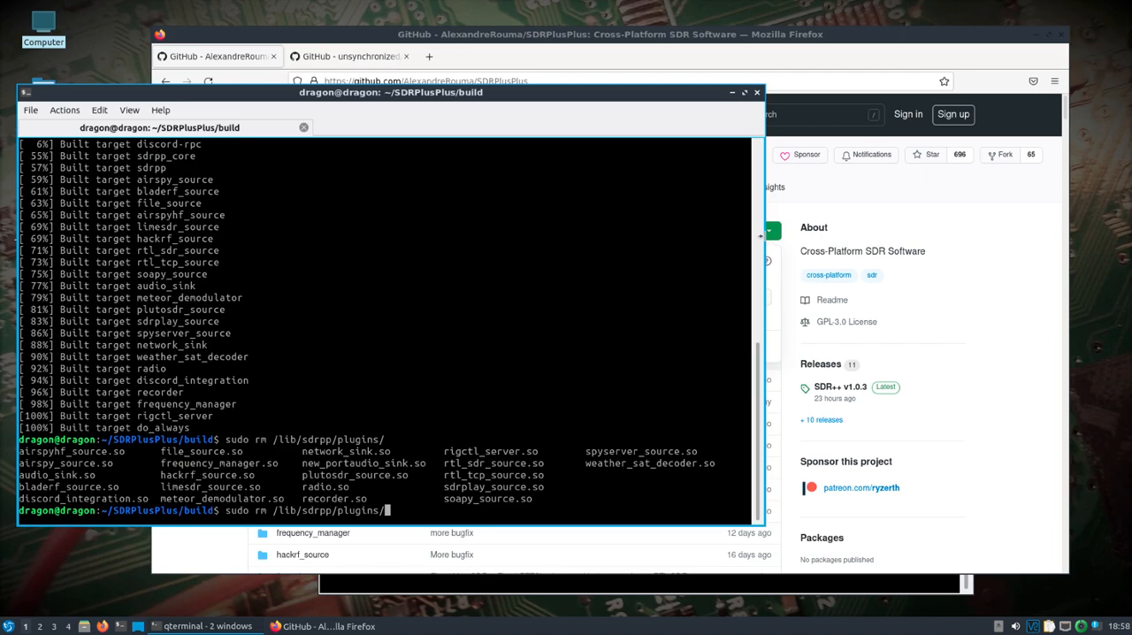
pyautogui.write('*')
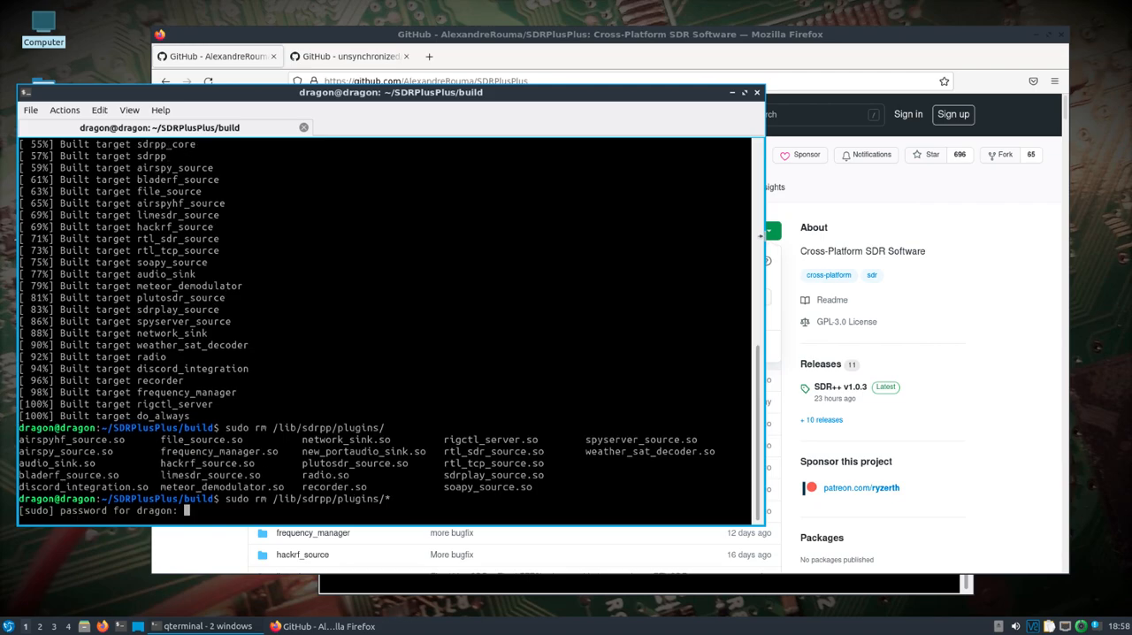
pyautogui.write('sudo mak')
pyautogui.write('sudo ldconfig')
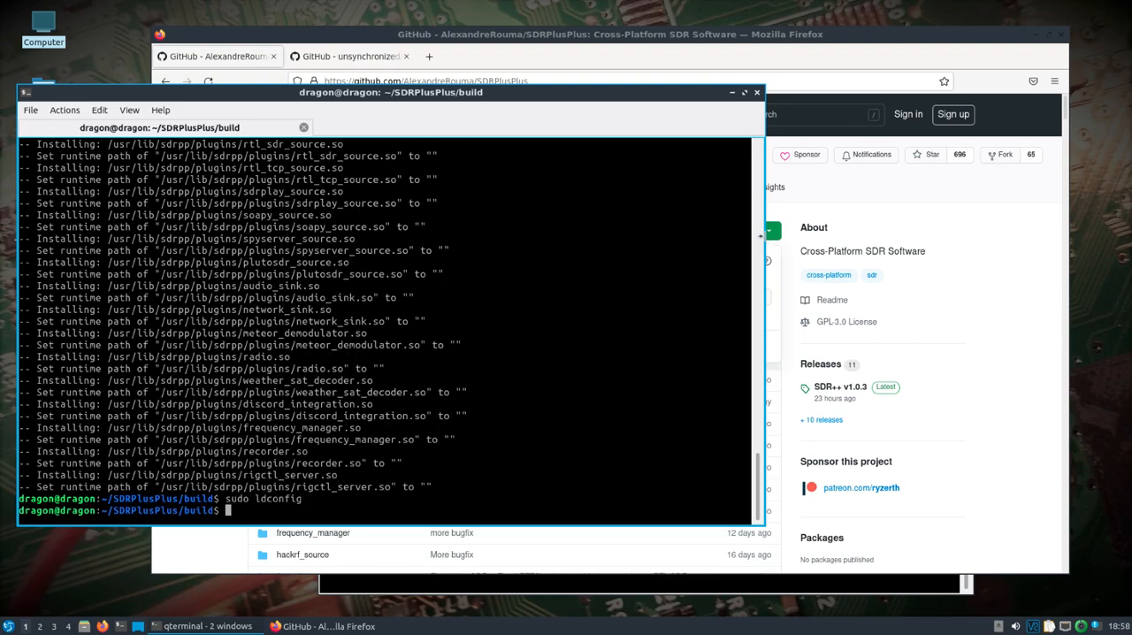
# Step: Run ldconfig, Tab-list the installed plugin files, and cancel the repeated removal command
pyautogui.write('sudo rm /lib/sdrpp/plugins/*')
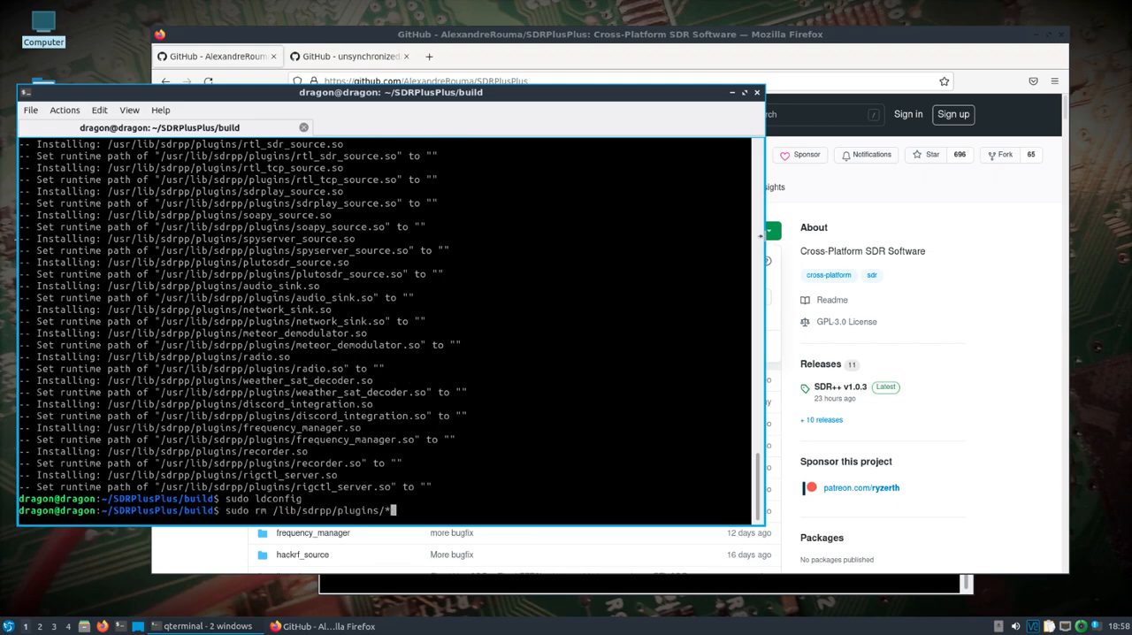
pyautogui.press('Tab')
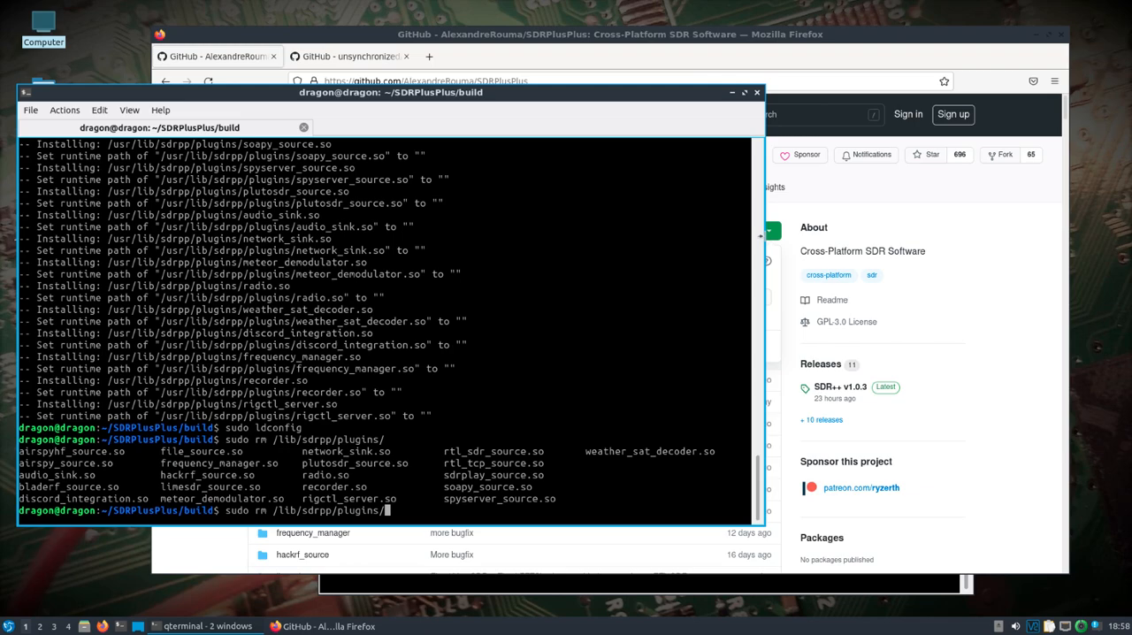
pyautogui.moveTo(923, 377)
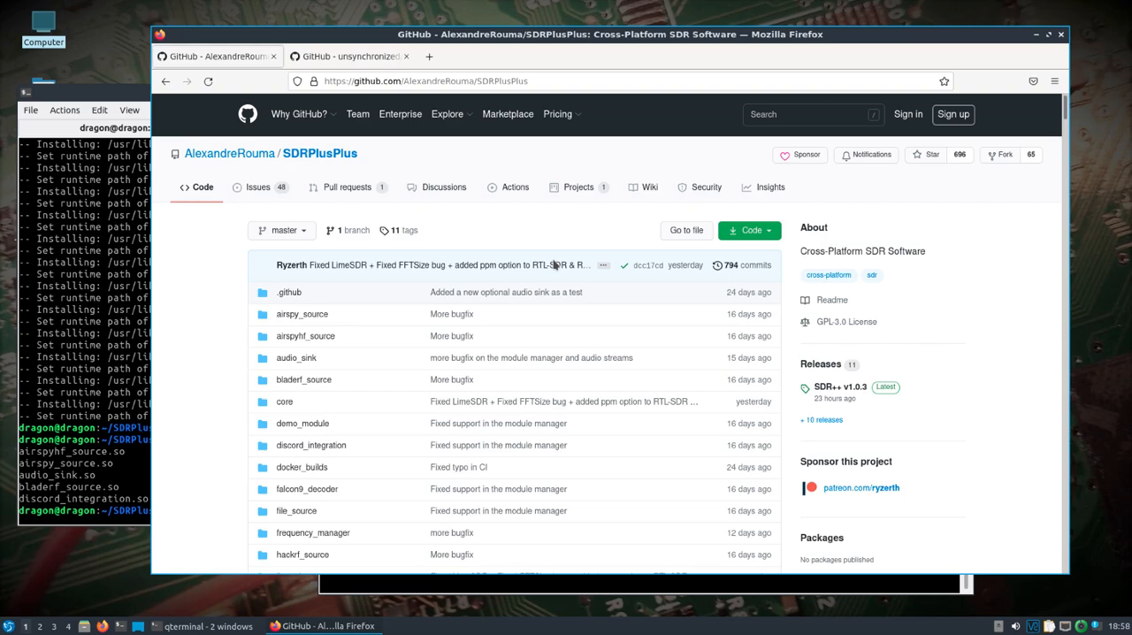
pyautogui.moveTo(827, 387)
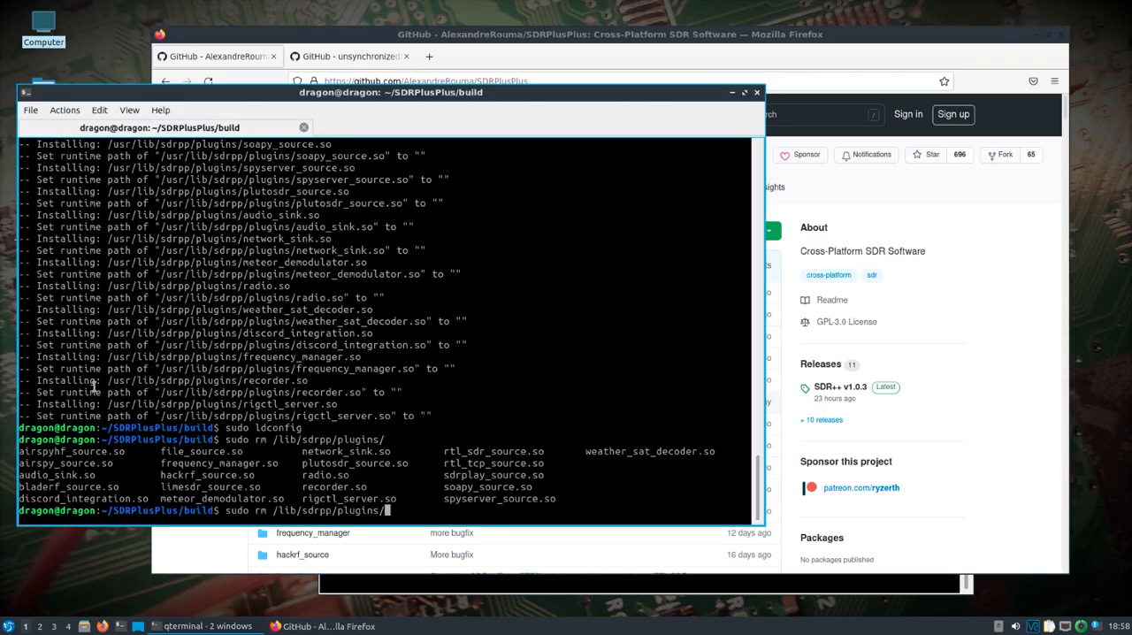
pyautogui.press('ctrl+c')
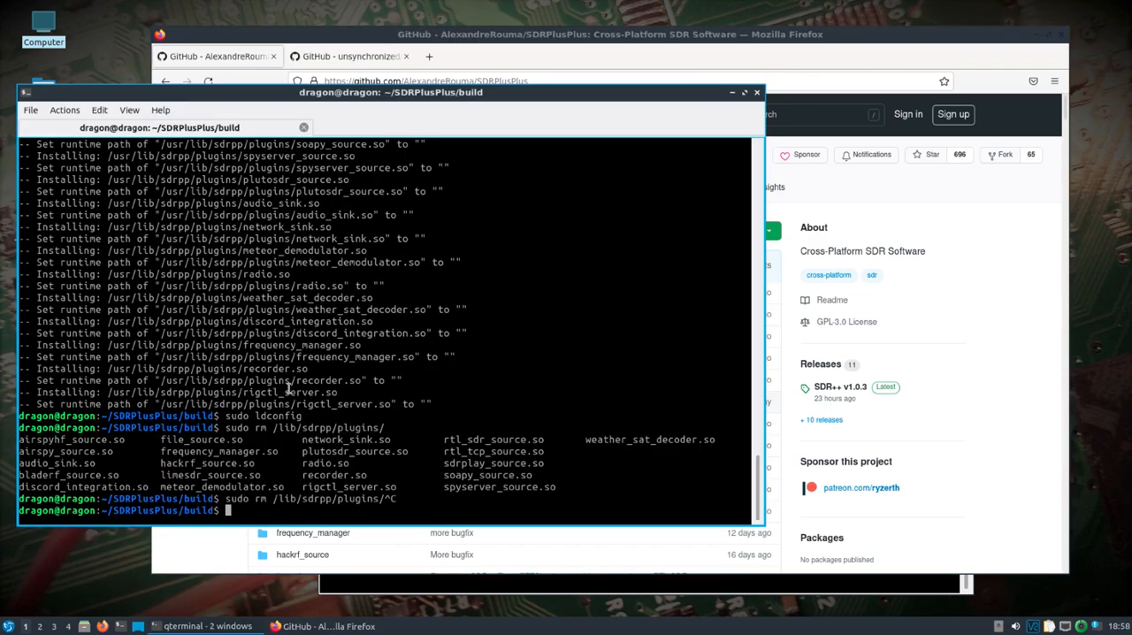
# Step: Launch sdrpp from the terminal and raise the Firefox GitHub page over its window
pyautogui.write('sdrpp')
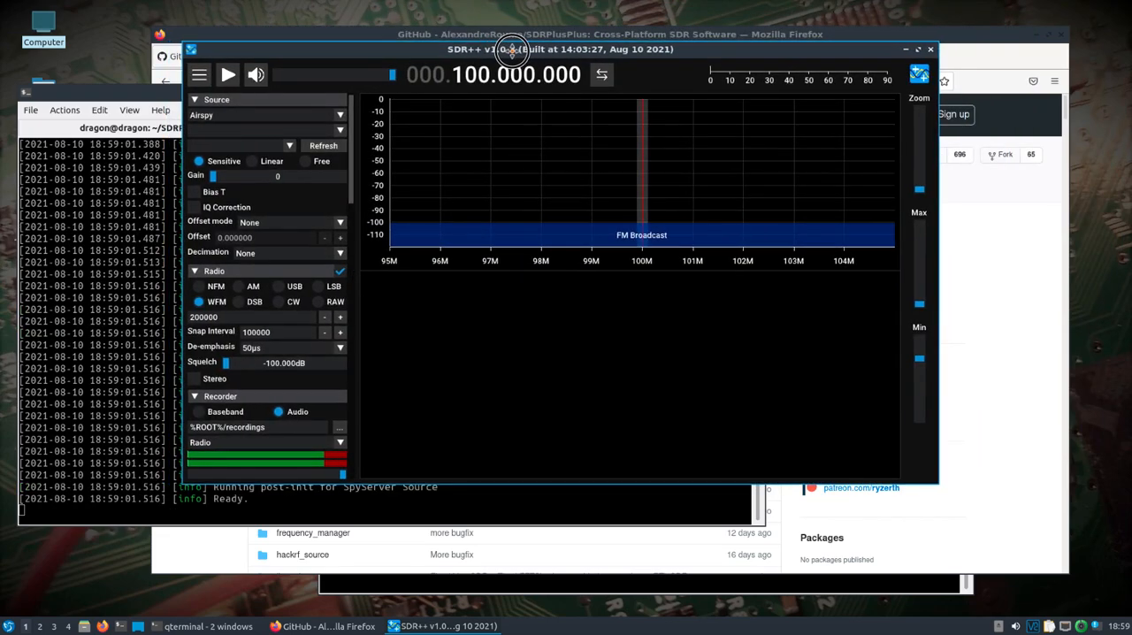
pyautogui.click(7, 625)
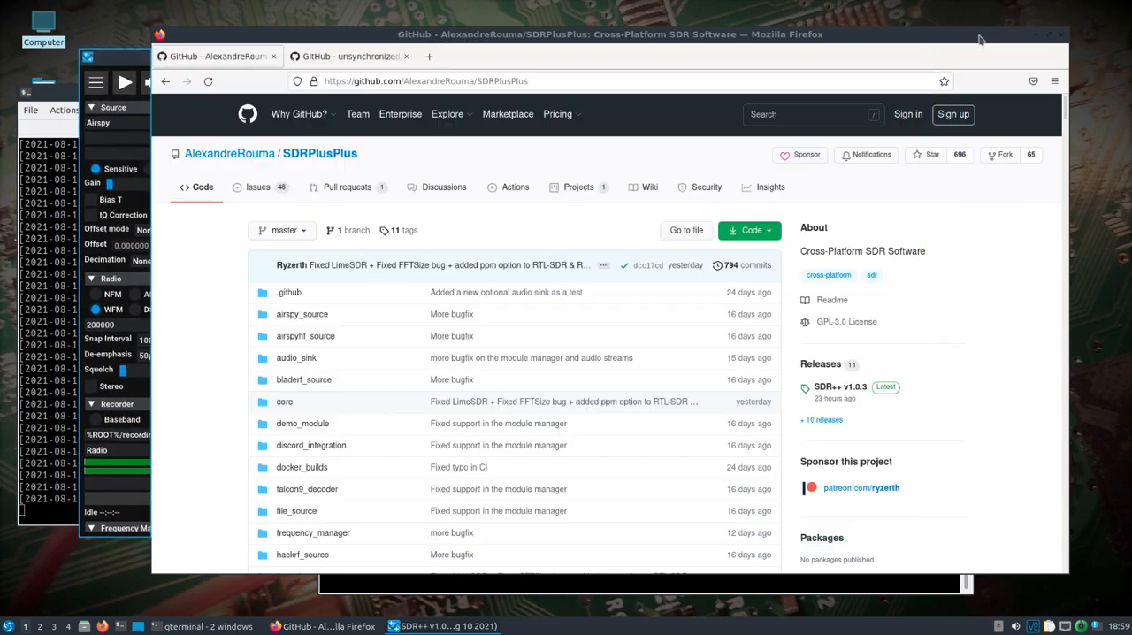
# Step: Switch to the gr-mixalot repository and scroll through its POCSAG/FLEX/GSC encoder README
pyautogui.click(347, 56)
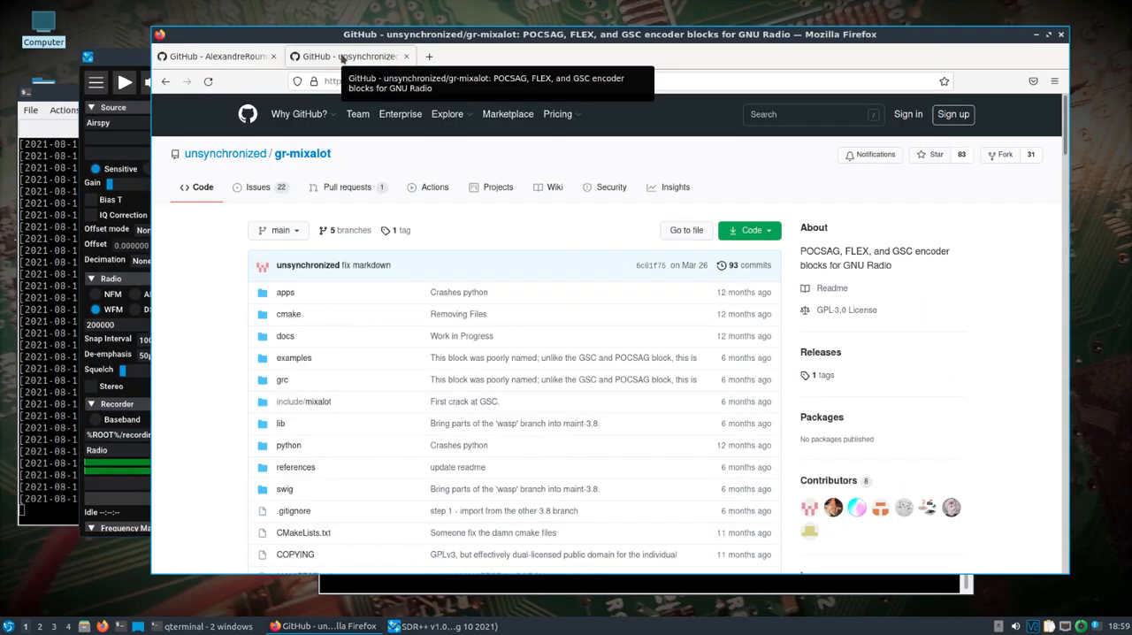
pyautogui.moveTo(915, 273)
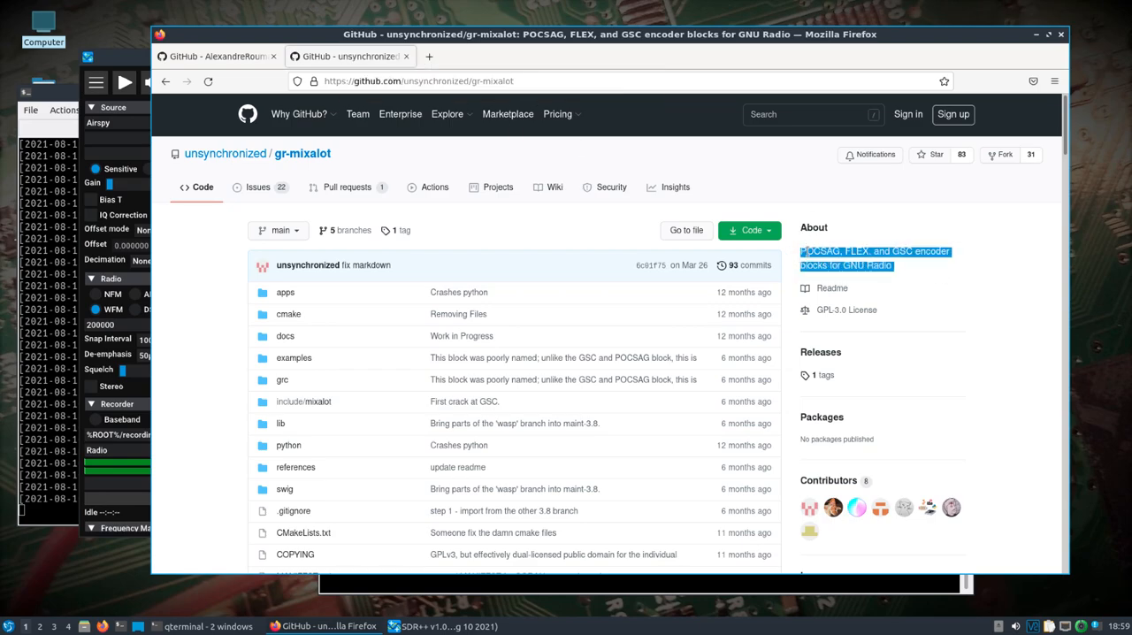
pyautogui.scroll(-3)
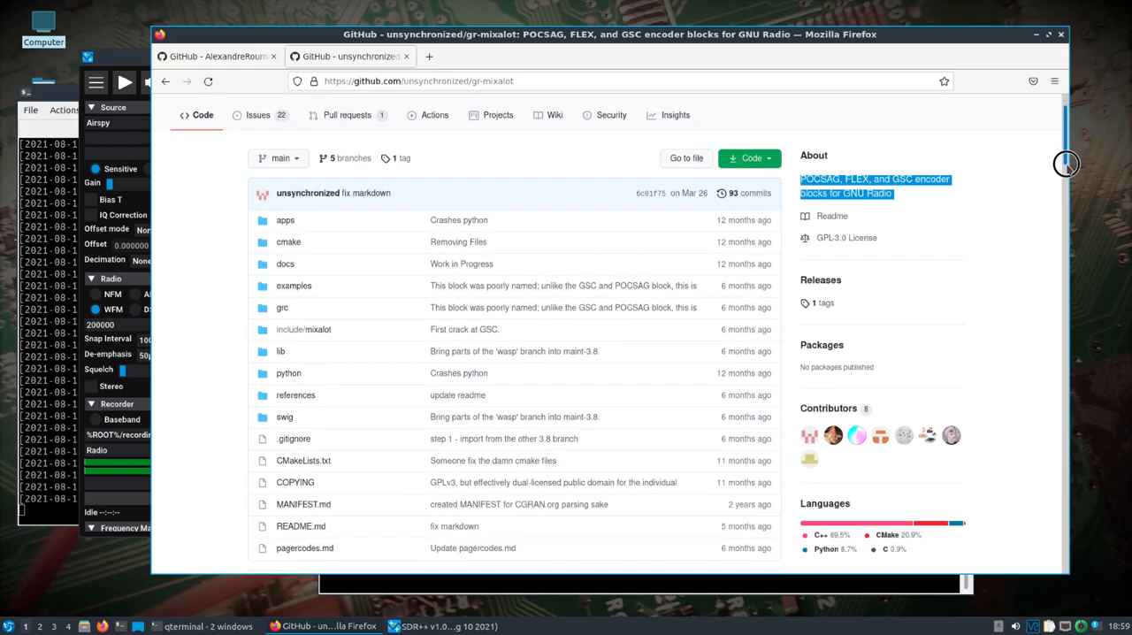
pyautogui.scroll(-3)
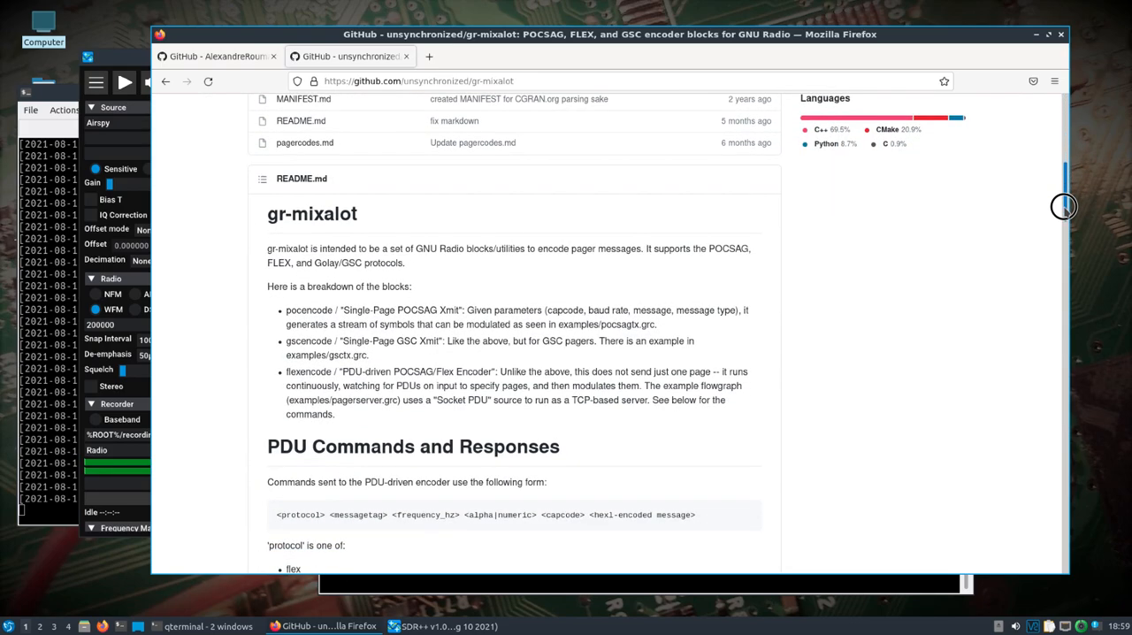
pyautogui.scroll(3)
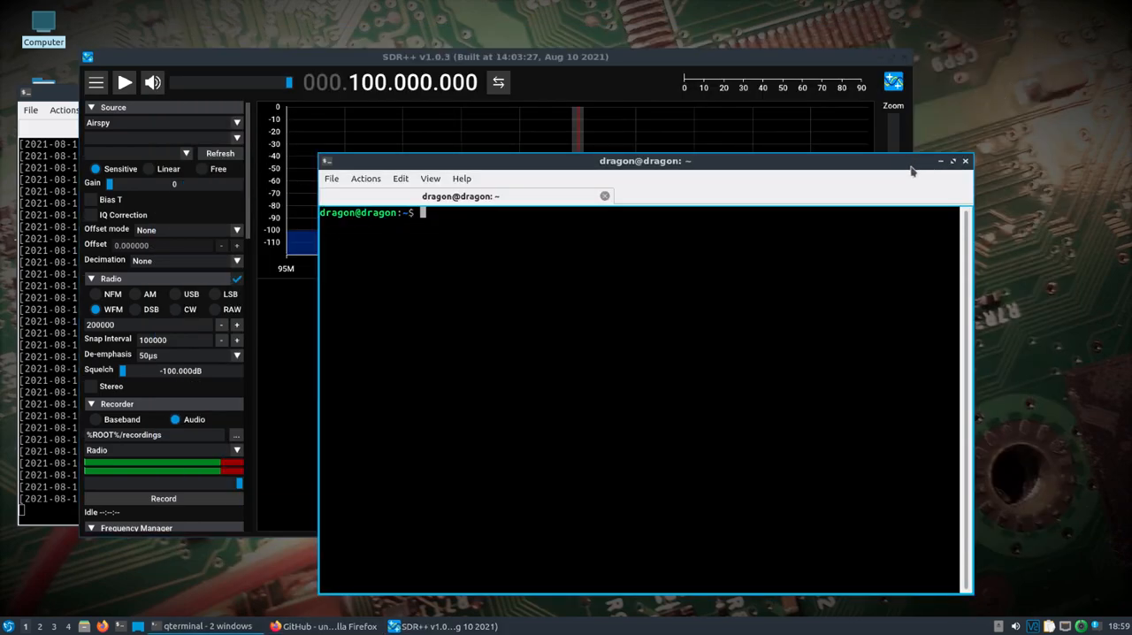
# Step: Move the home terminal aside, focus the SDRPlusPlus build terminal and stop the running SDR++
pyautogui.moveTo(646, 160); pyautogui.dragTo(743, 167)
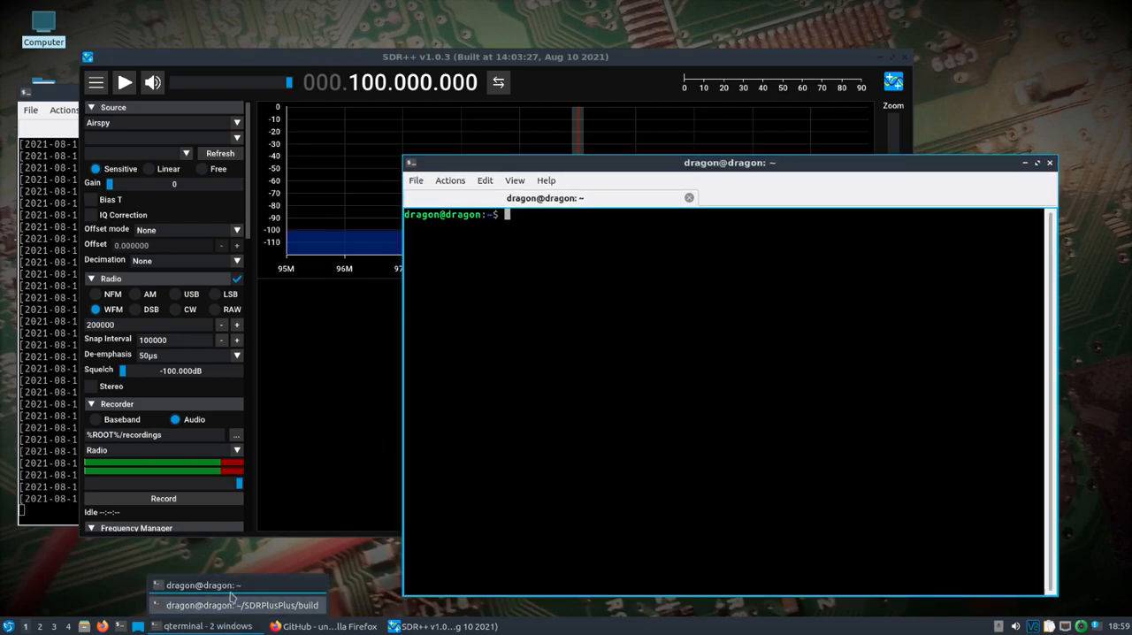
pyautogui.click(240, 604)
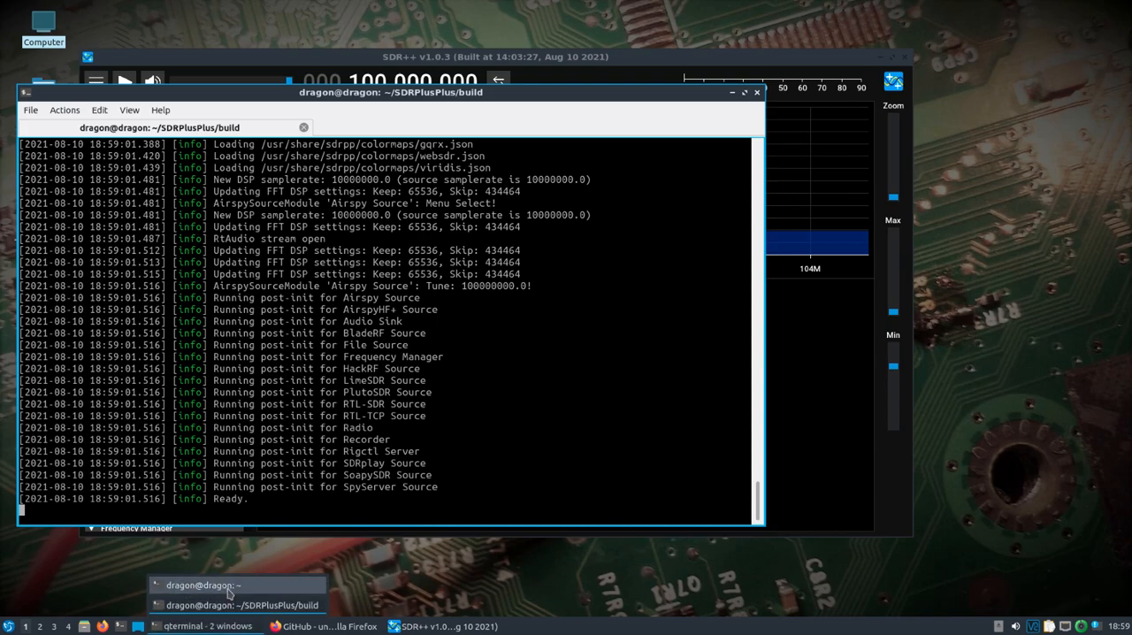
pyautogui.click(201, 585)
pyautogui.write('sdrpp')
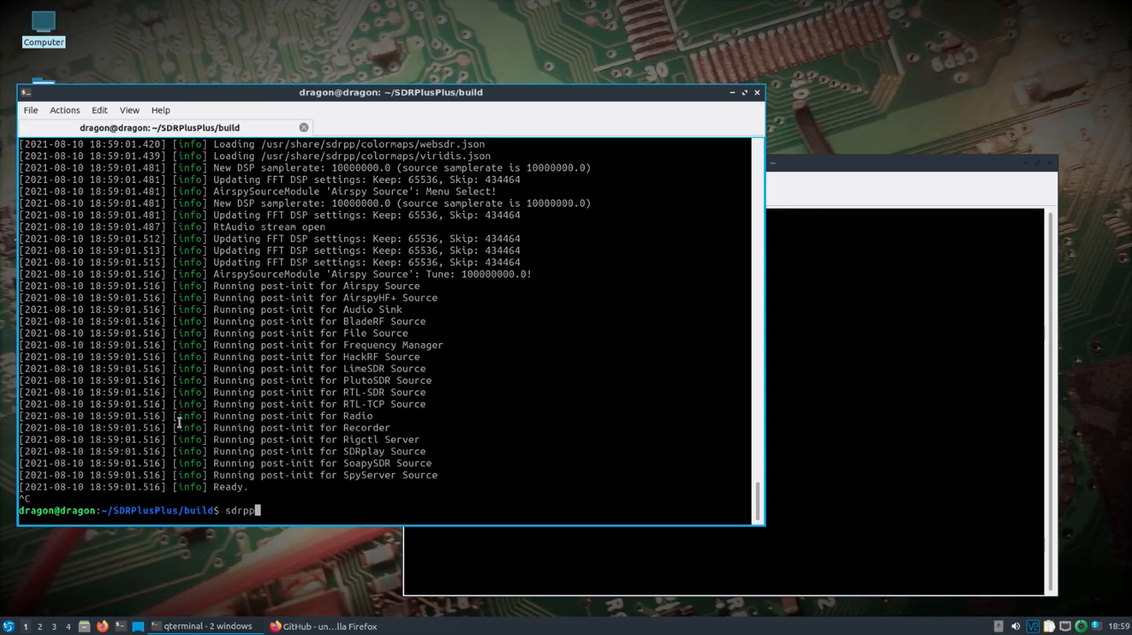
pyautogui.write('cd build/')
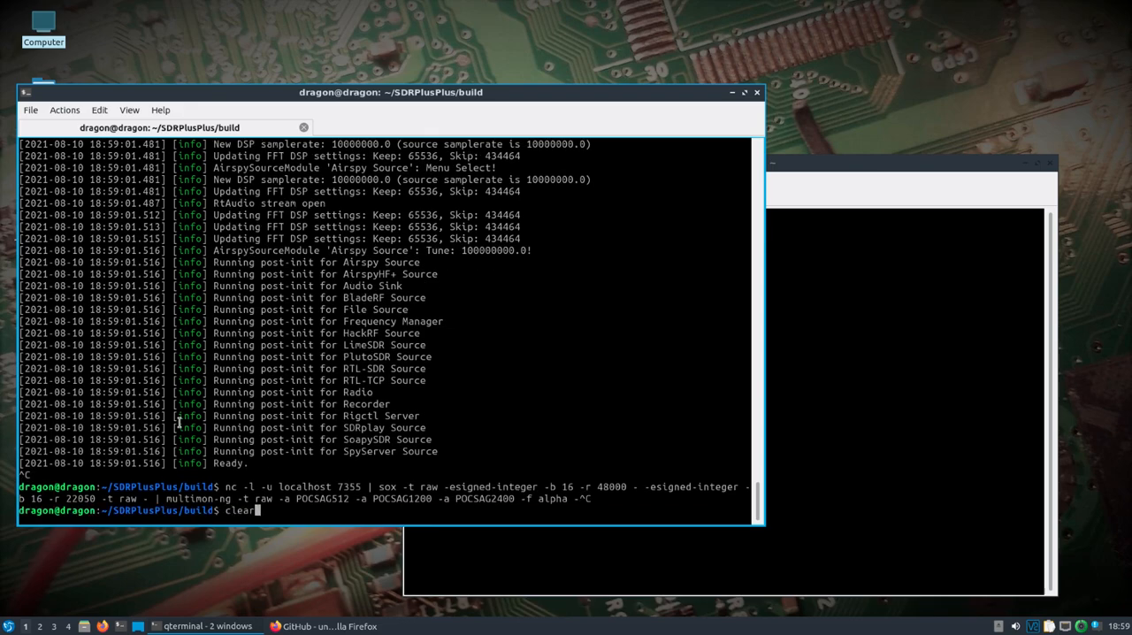
# Step: Clear the terminal and start the nc port 7355 | sox | multimon-ng POCSAG512/1200/2400 pipeline
pyautogui.write('cmake ..')
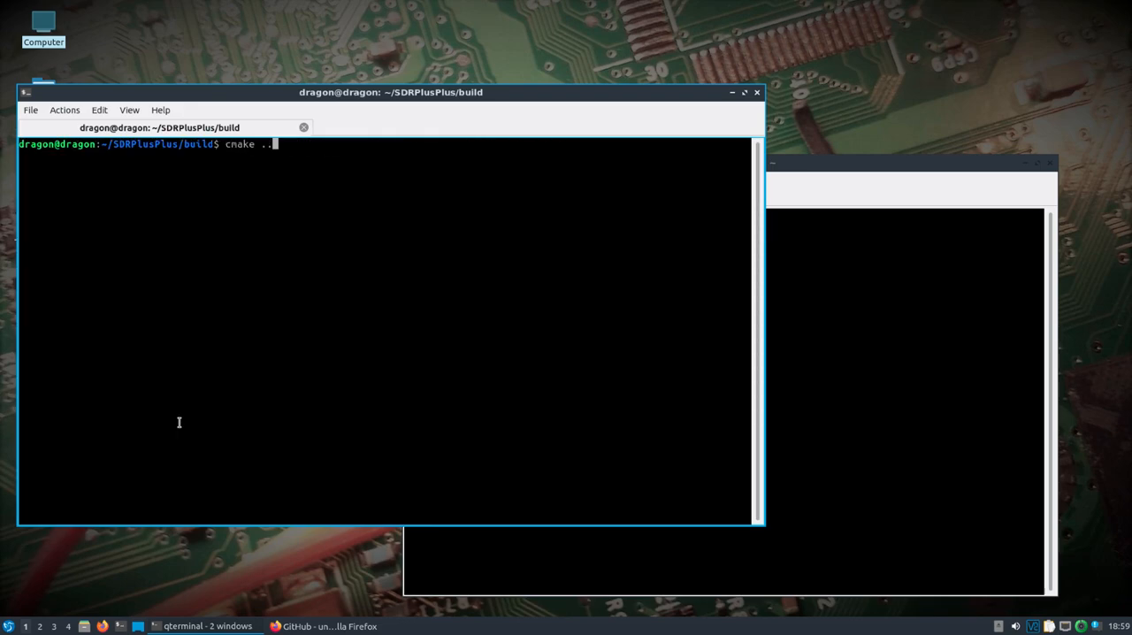
pyautogui.write('clear')
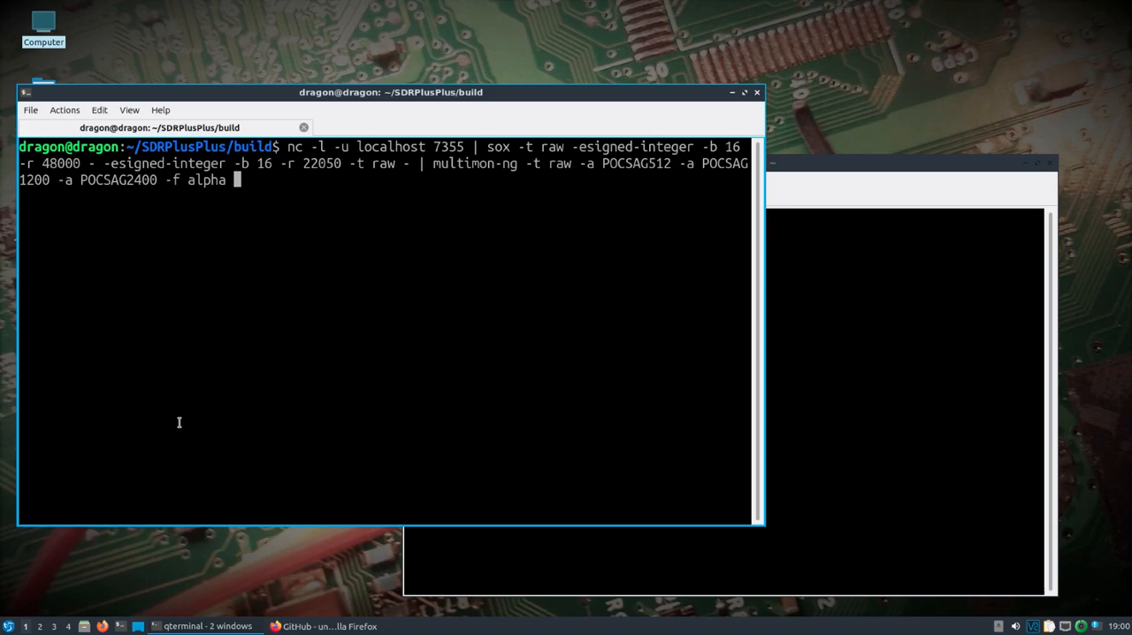
pyautogui.moveTo(593, 111)
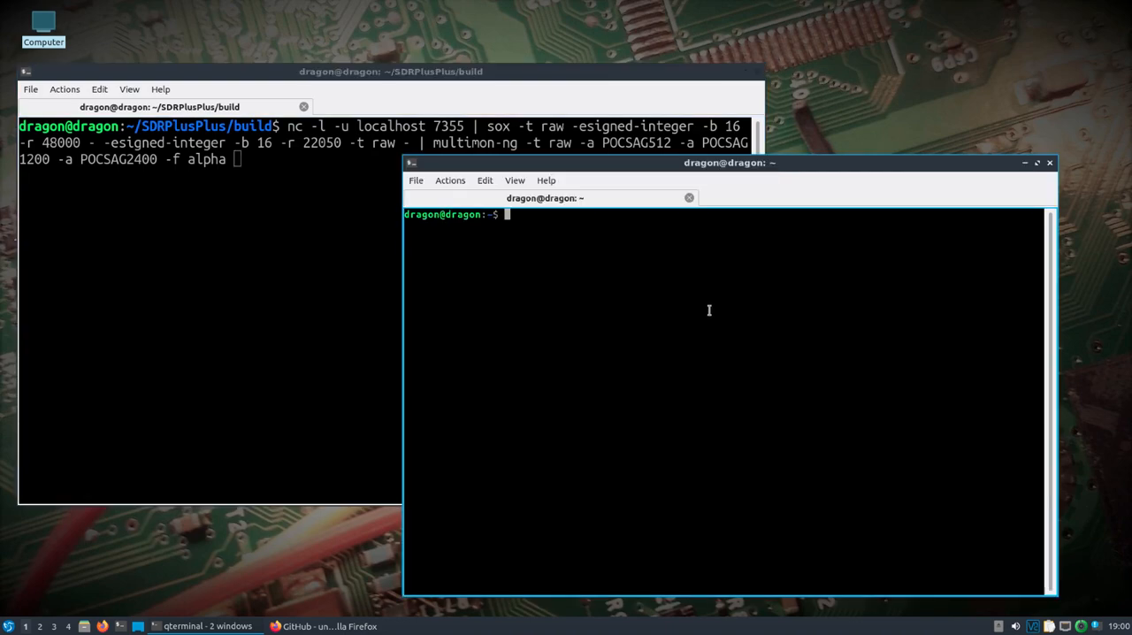
pyautogui.write('sdrpp')
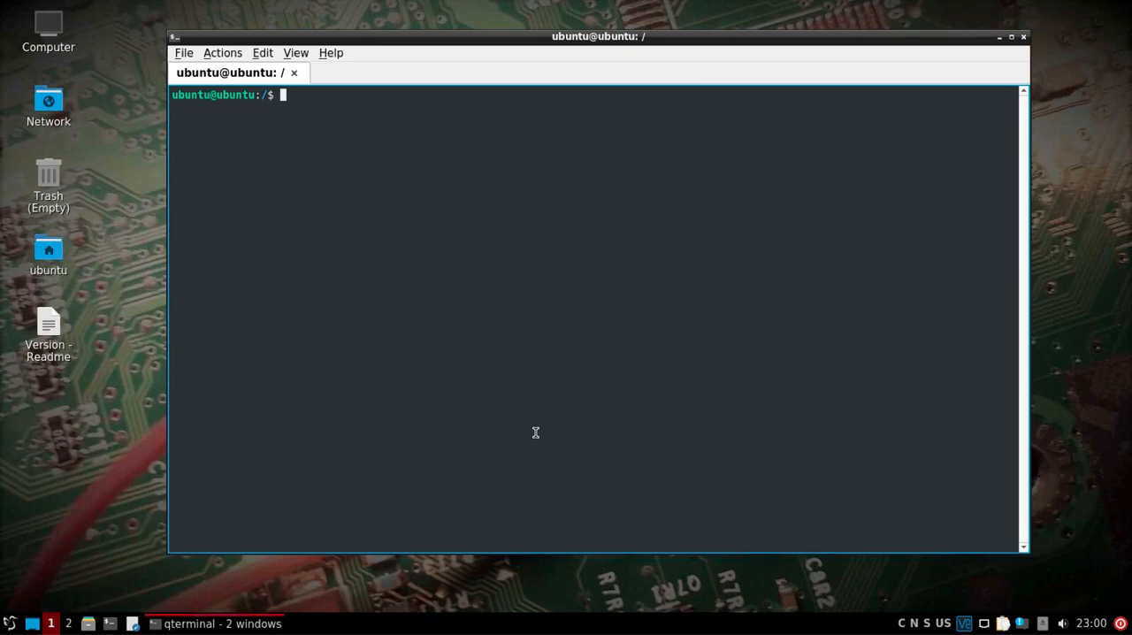
# Step: Run SoapySDRUtil --find on the networked machine to detect the LimeSDR Mini
pyautogui.write('SoapySDR')
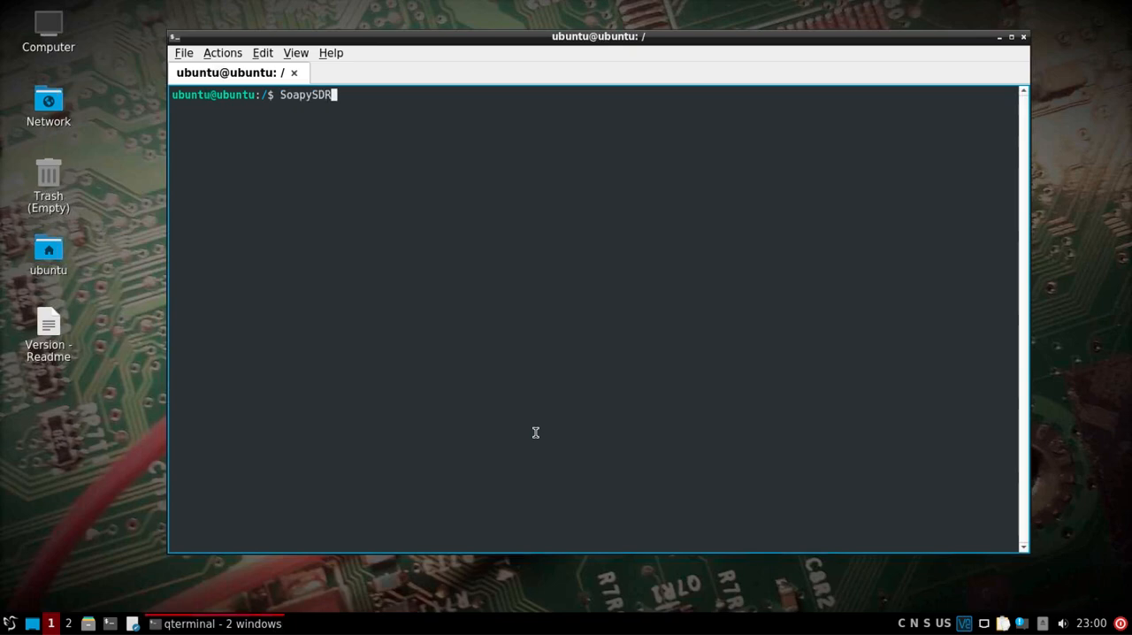
pyautogui.write('Util --find')
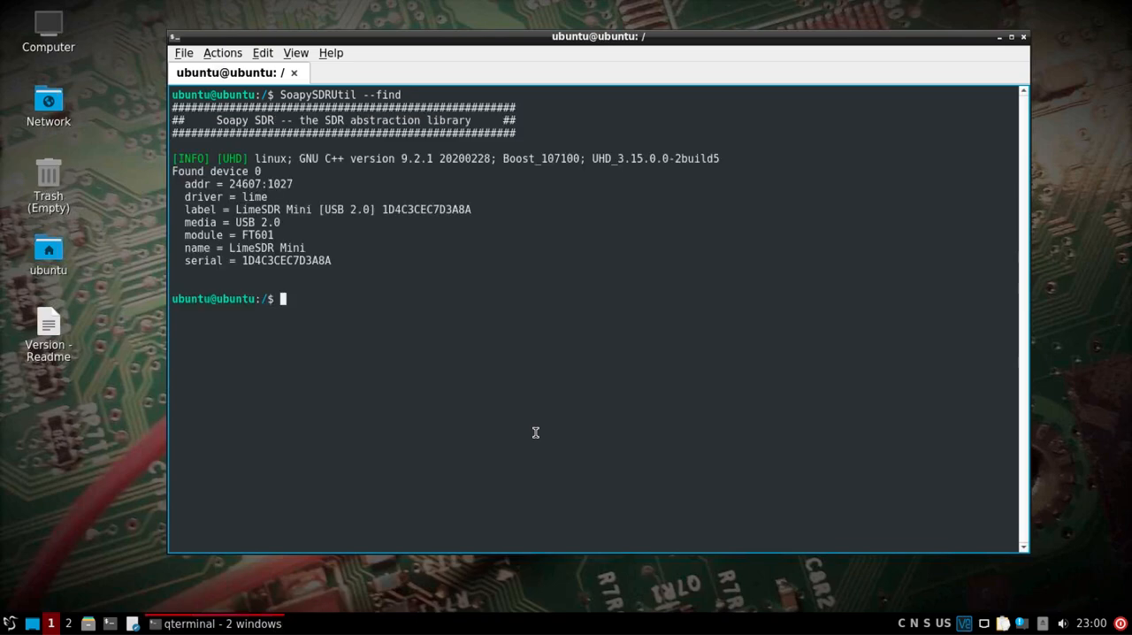
pyautogui.write('SoapySDRUtil --find')
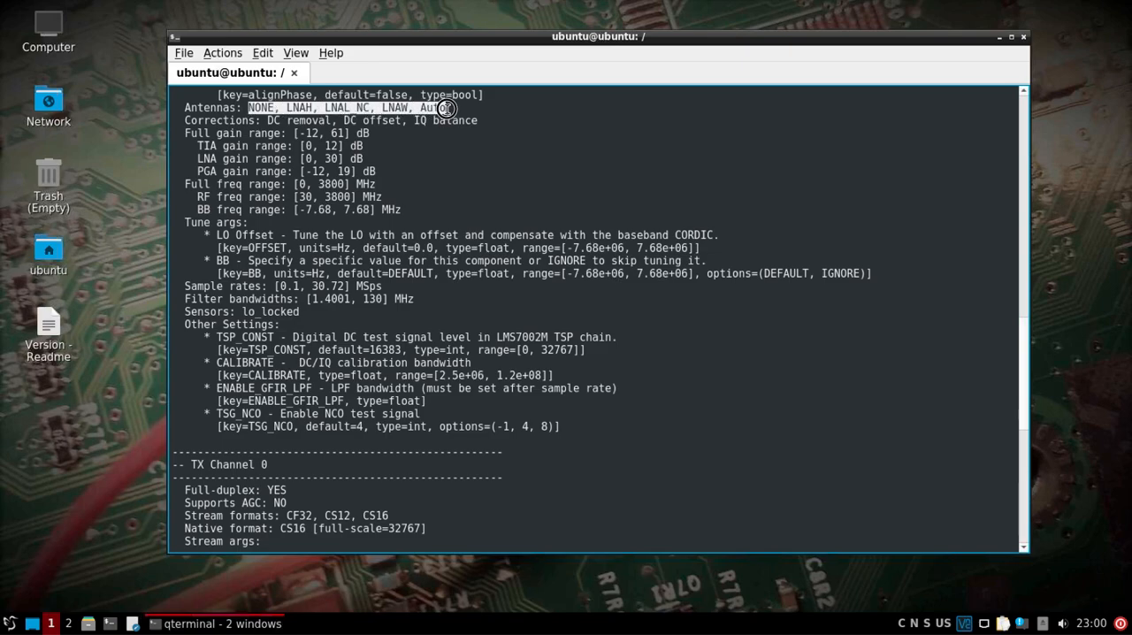
pyautogui.moveTo(536, 252)
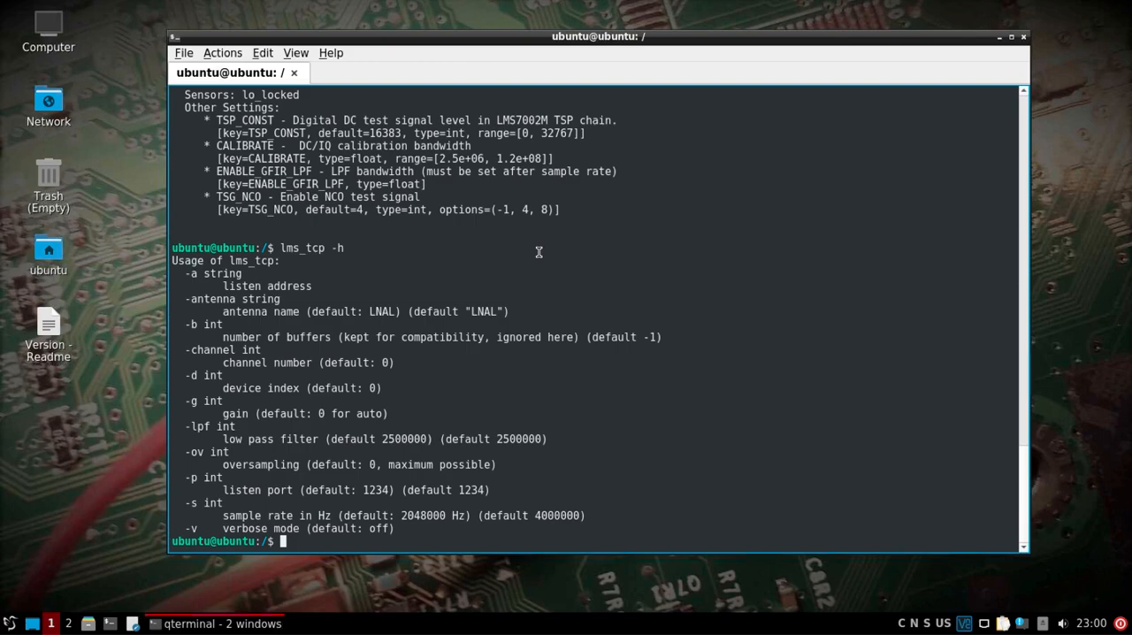
# Step: Run lms_tcp with the antenna set to auto on the networked Ubuntu machine
pyautogui.write('lms_tcp -antenn')
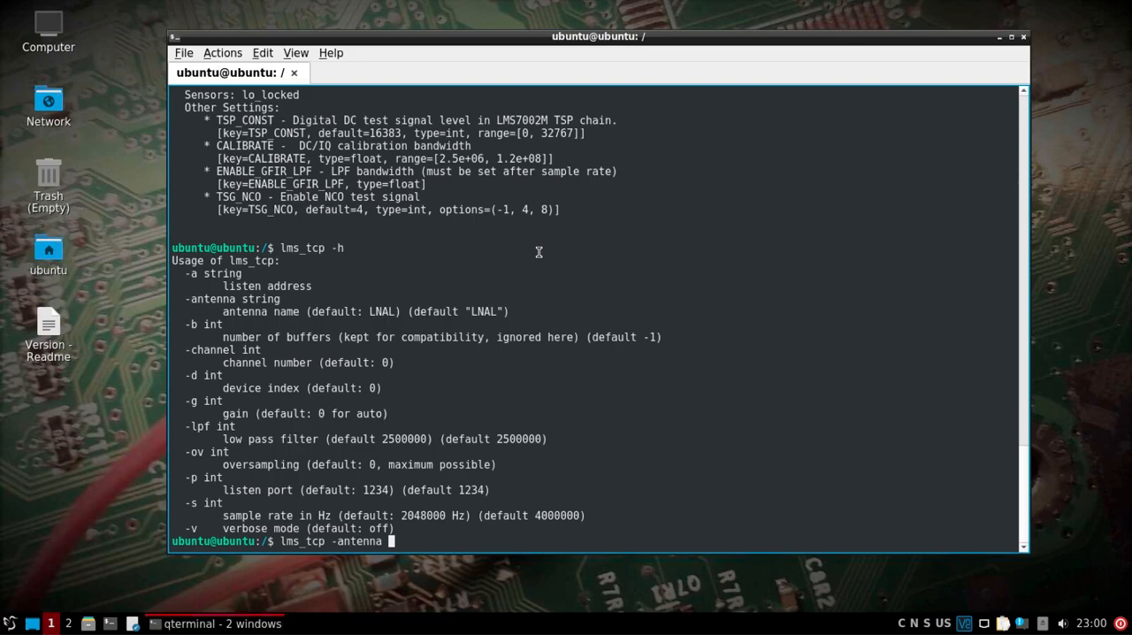
pyautogui.write('auto')
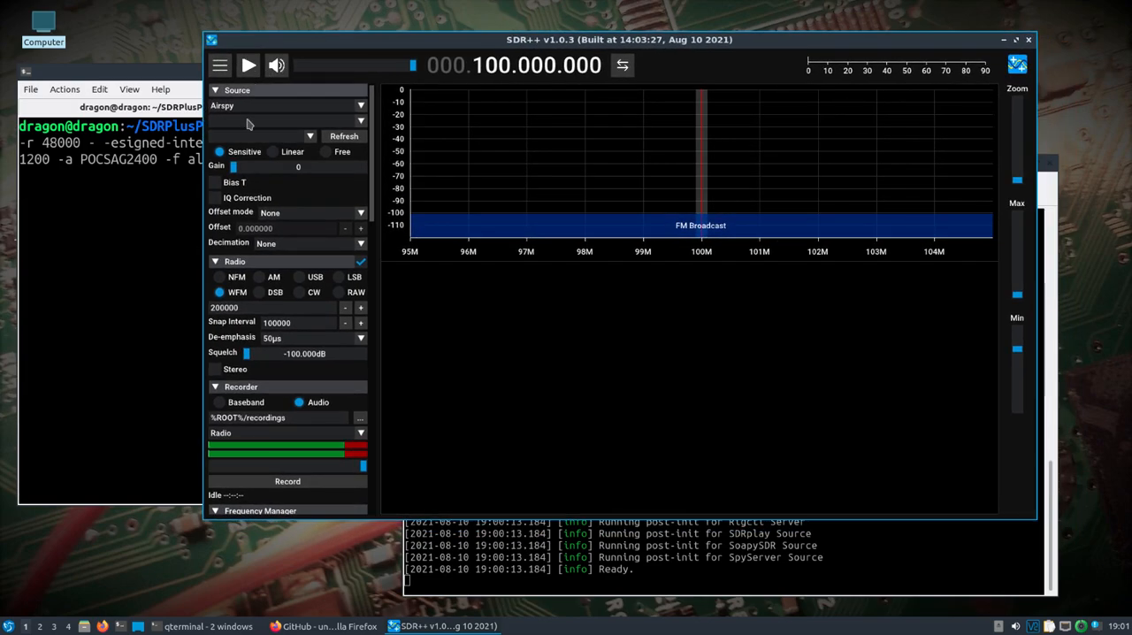
# Step: Select RTL-TCP as the source and attempt a first connection that fails
pyautogui.click(287, 105)
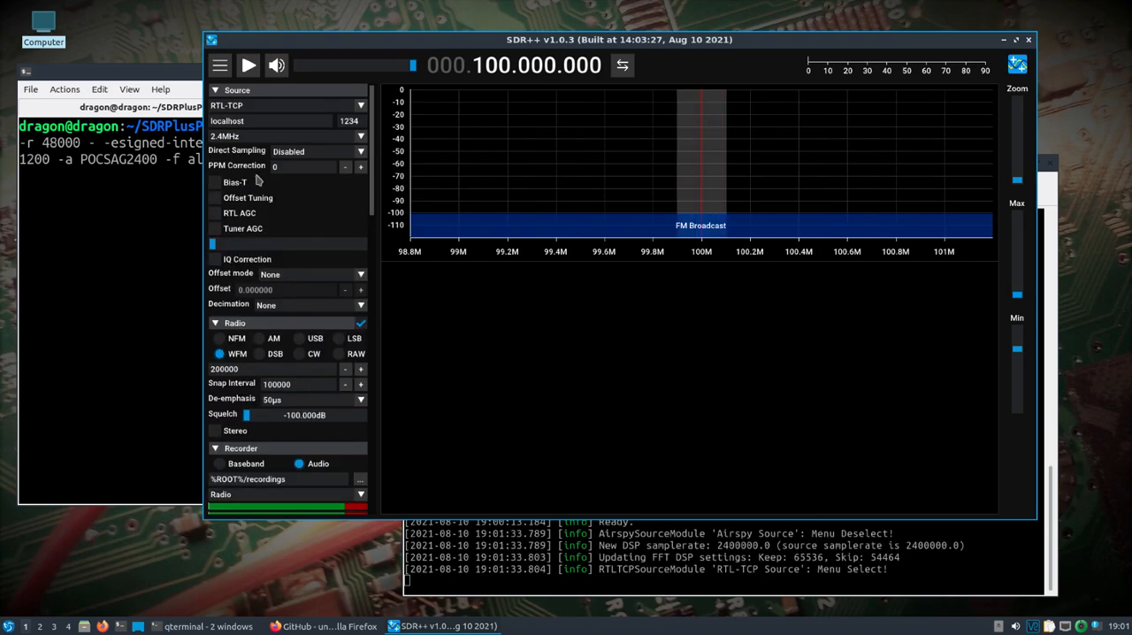
pyautogui.moveTo(279, 143)
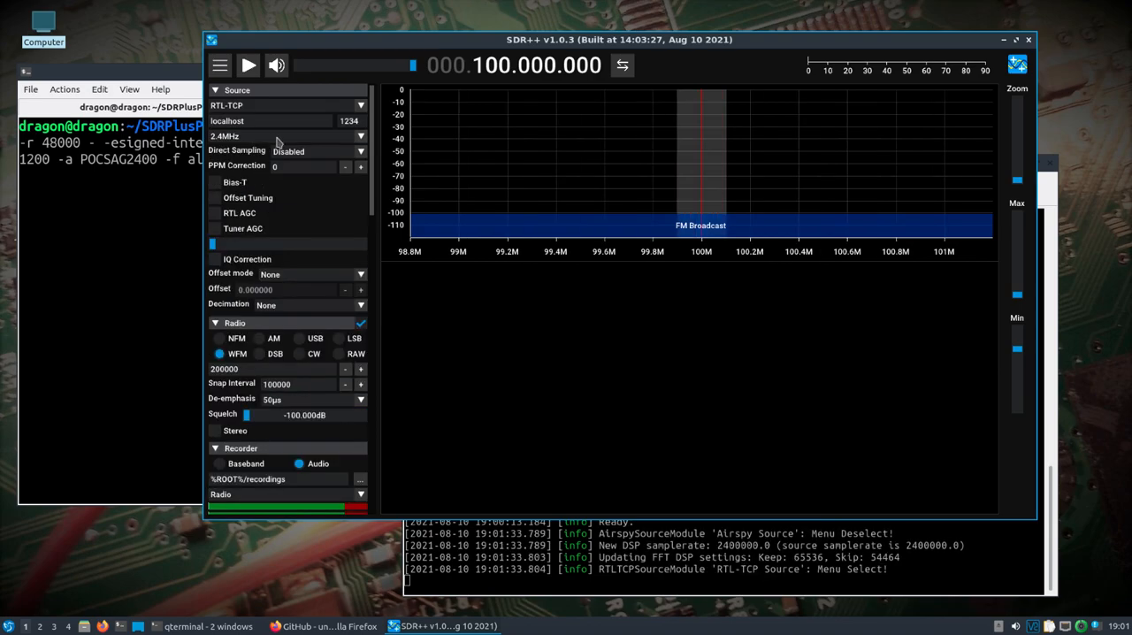
pyautogui.click(249, 65)
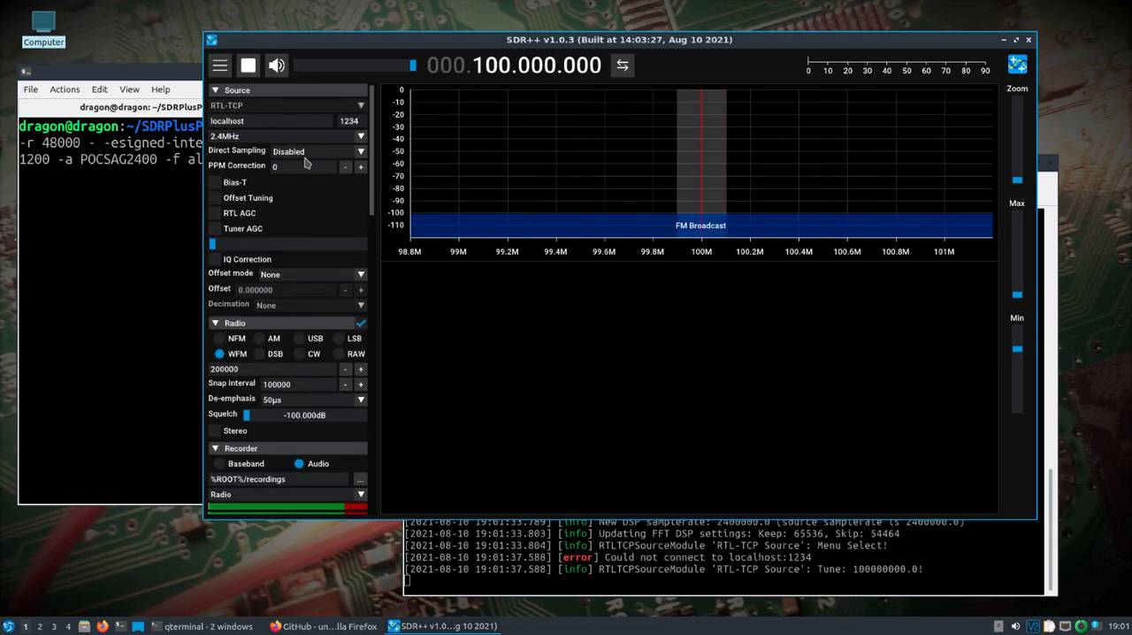
pyautogui.moveTo(316, 210)
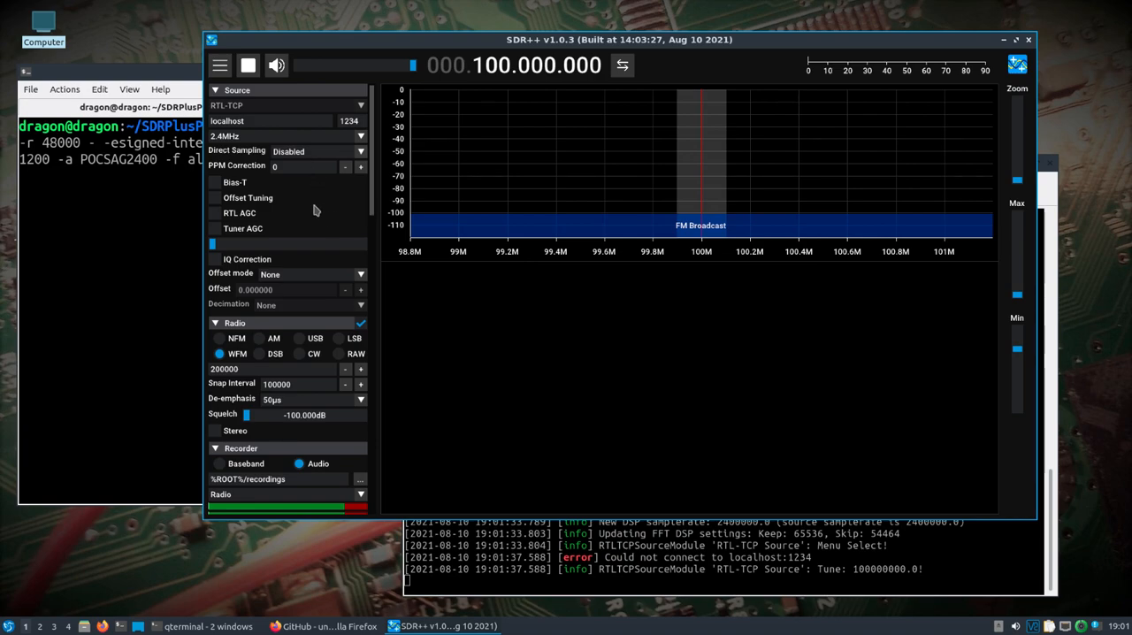
pyautogui.click(248, 65)
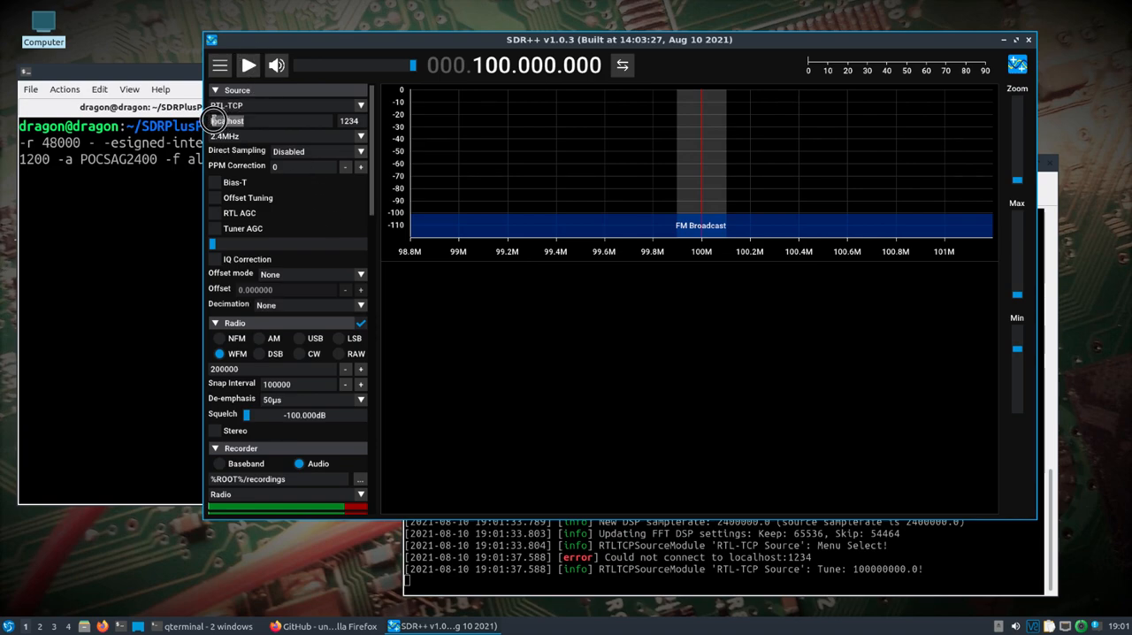
# Step: Point the RTL-TCP source at 192.168.0.149 port 1234 and start receiving
pyautogui.click(256, 121)
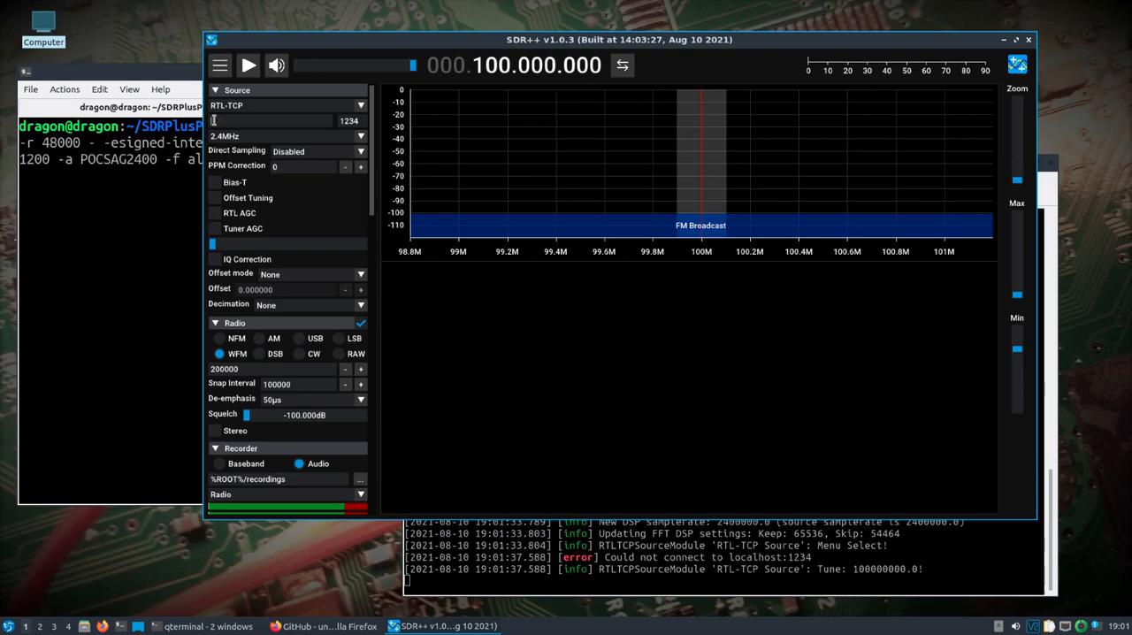
pyautogui.write('192.168.0')
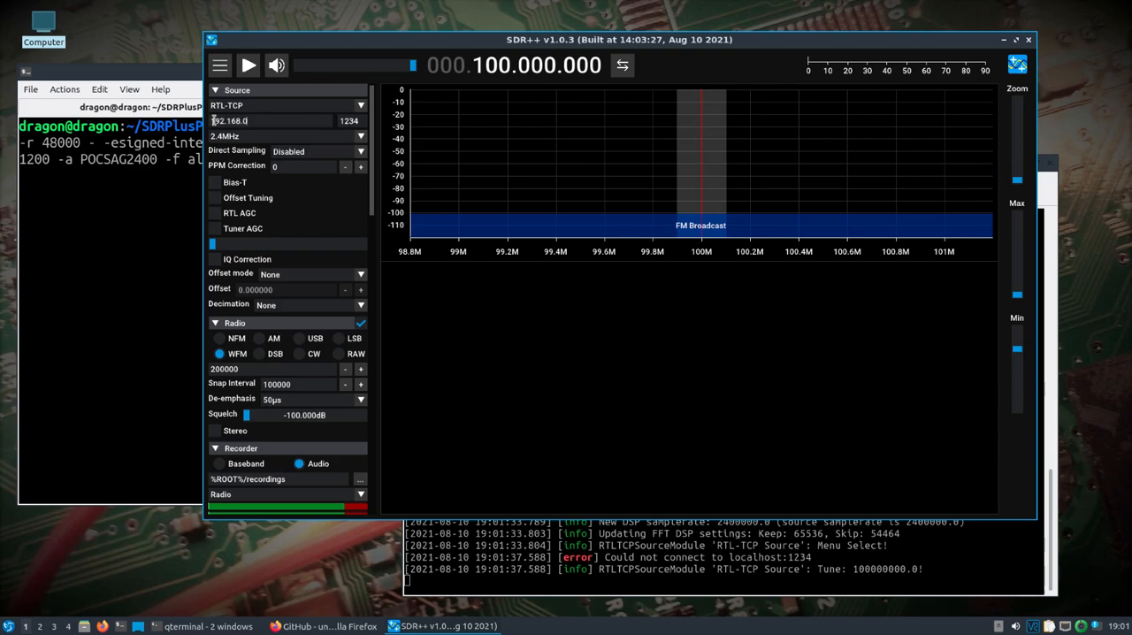
pyautogui.write('149')
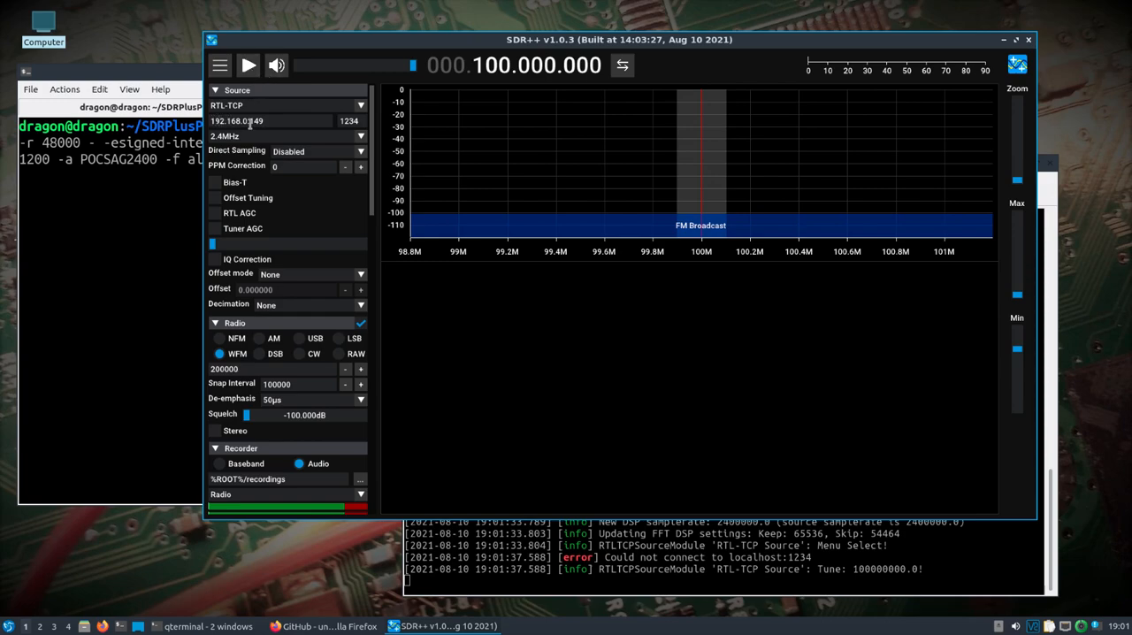
pyautogui.click(249, 64)
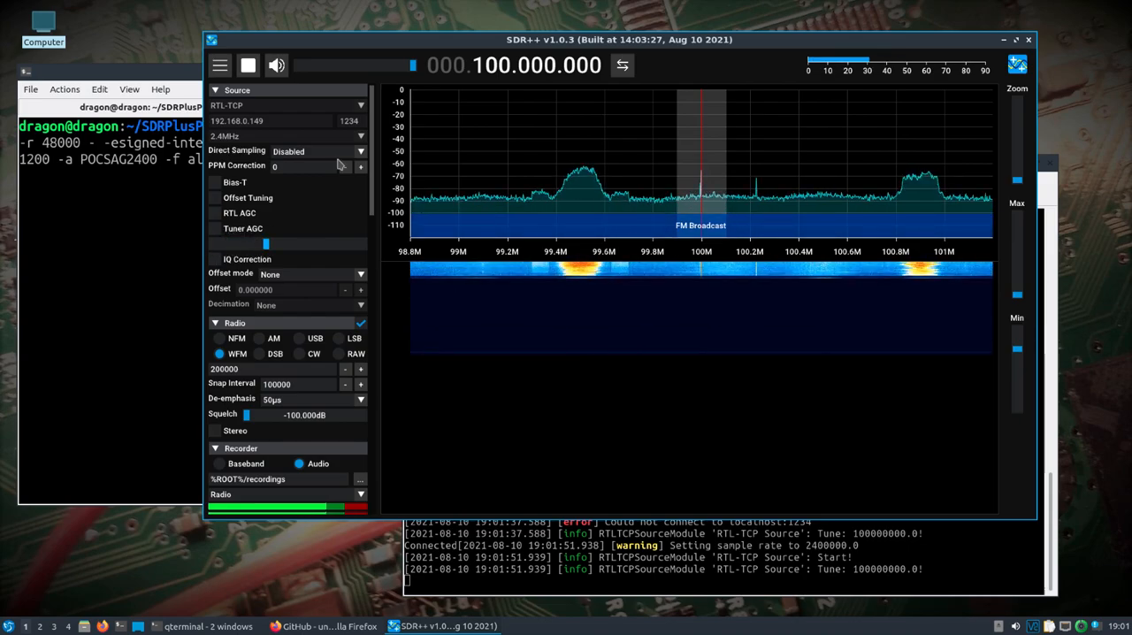
# Step: Move the VFO on the FFT spectrum onto the FM station at 100.8 MHz
pyautogui.click(337, 65)
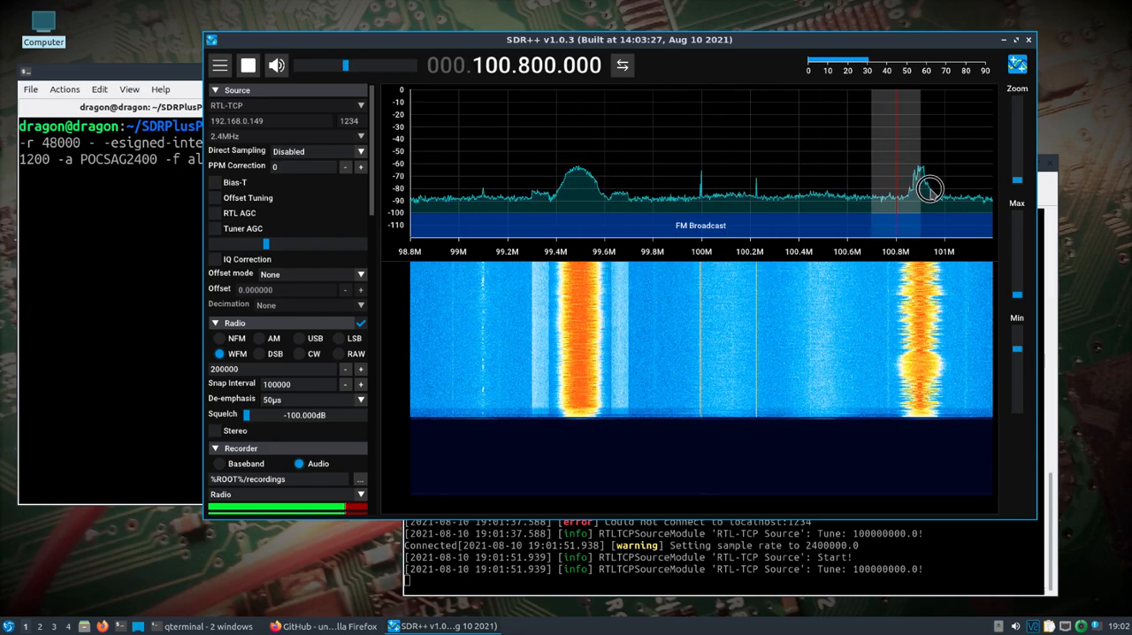
pyautogui.moveTo(928, 190); pyautogui.dragTo(699, 190)
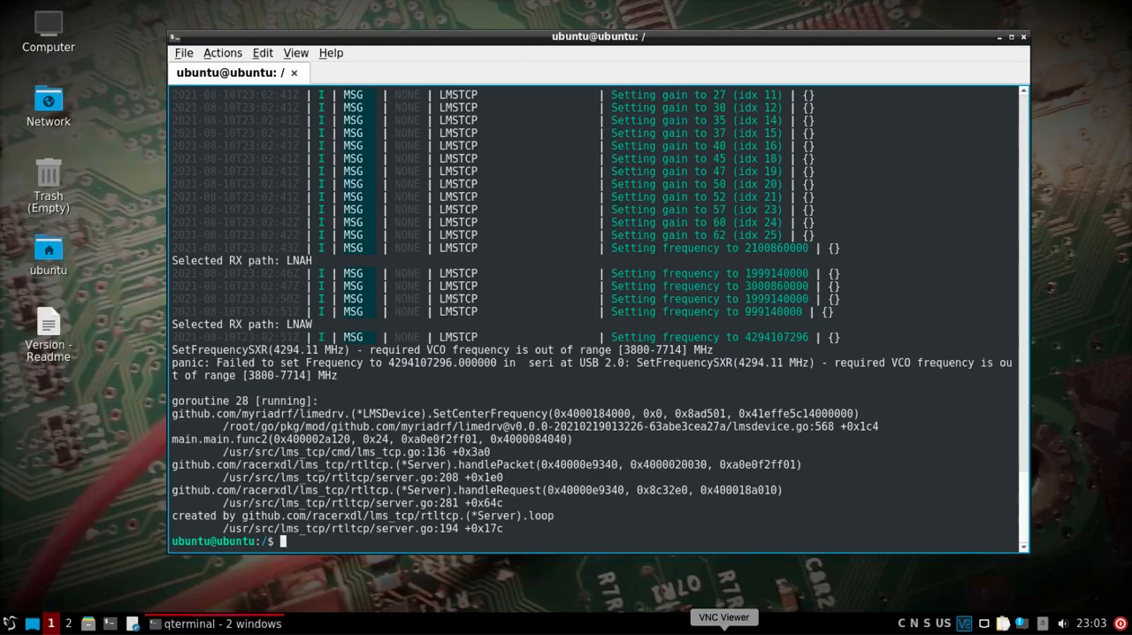
# Step: Rerun lms_tcp -antenna auto, then restart SDR++ reception until it reconnects to the server
pyautogui.write('lms_tcp -antenna auto')
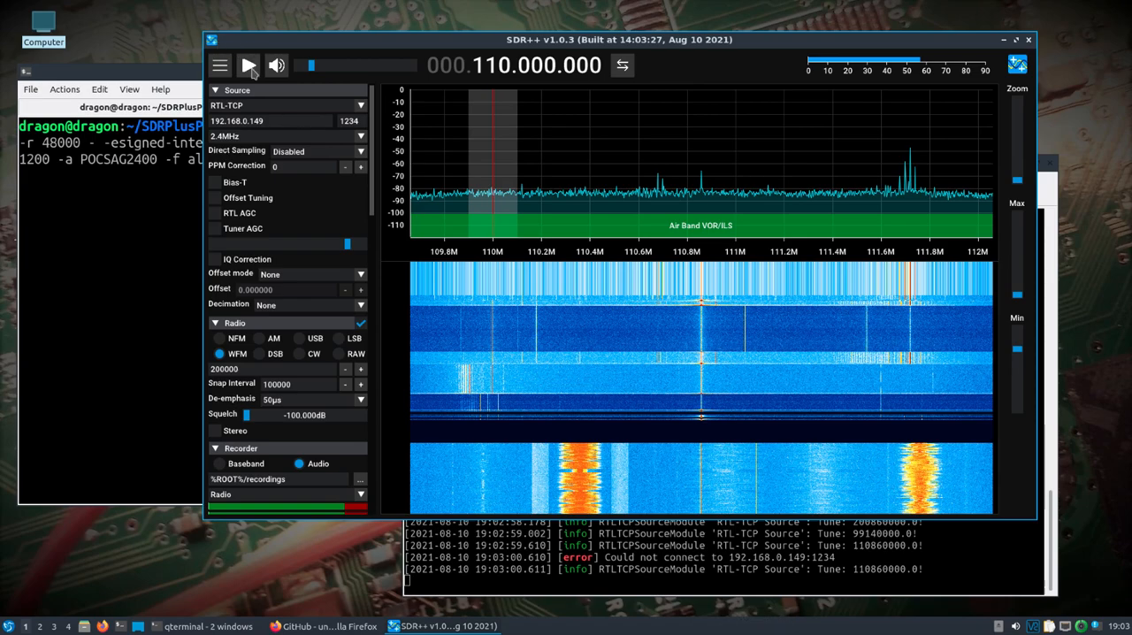
pyautogui.click(250, 65)
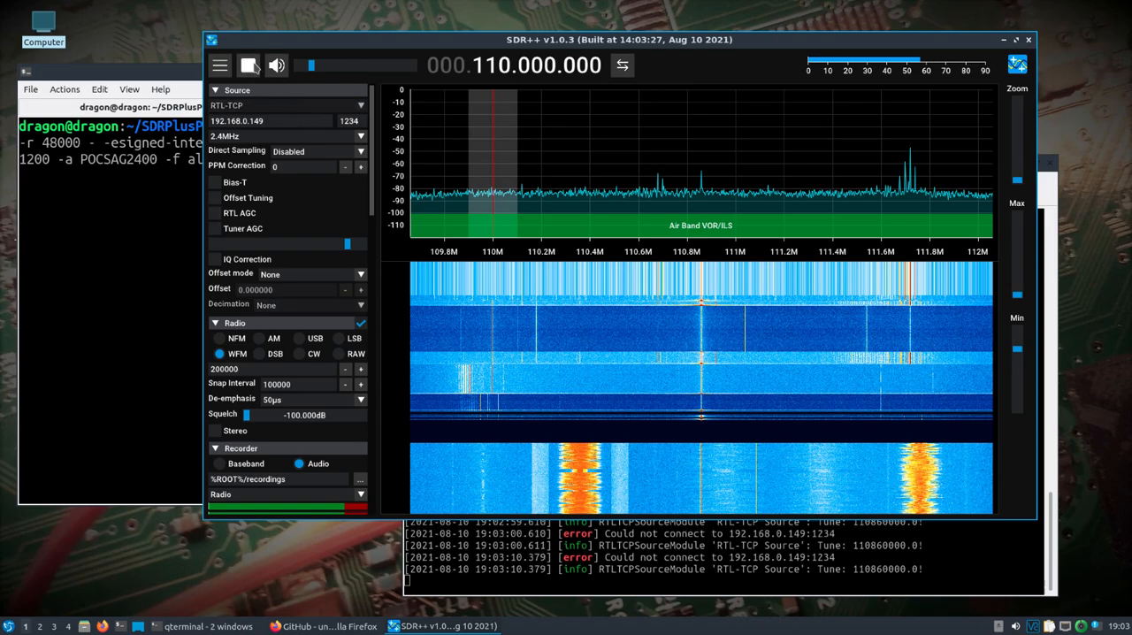
pyautogui.click(249, 64)
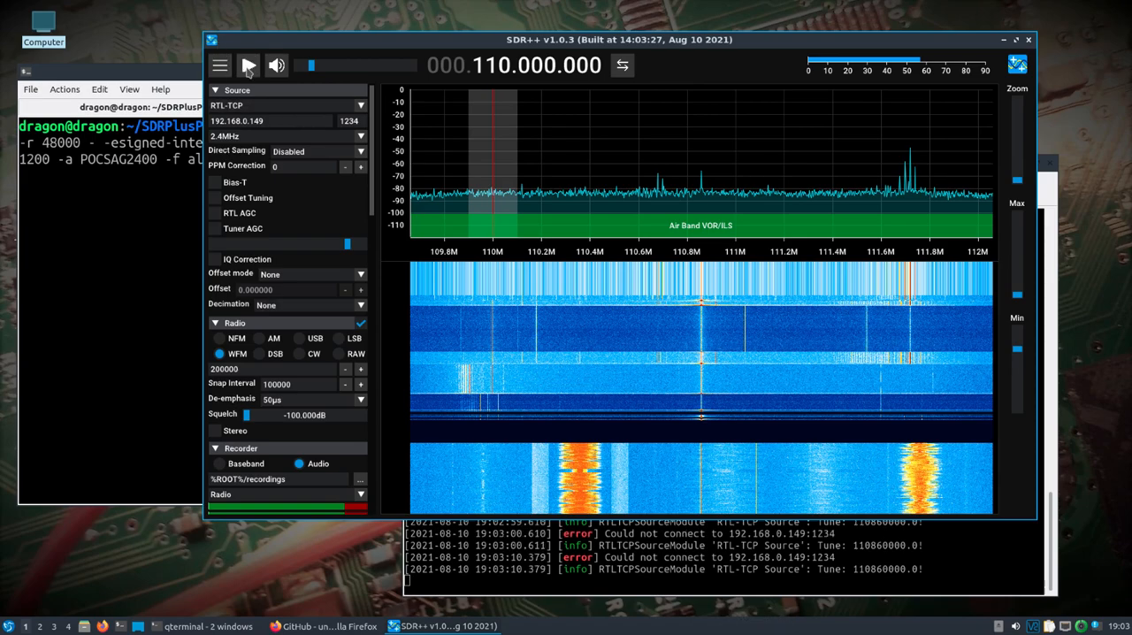
pyautogui.click(249, 65)
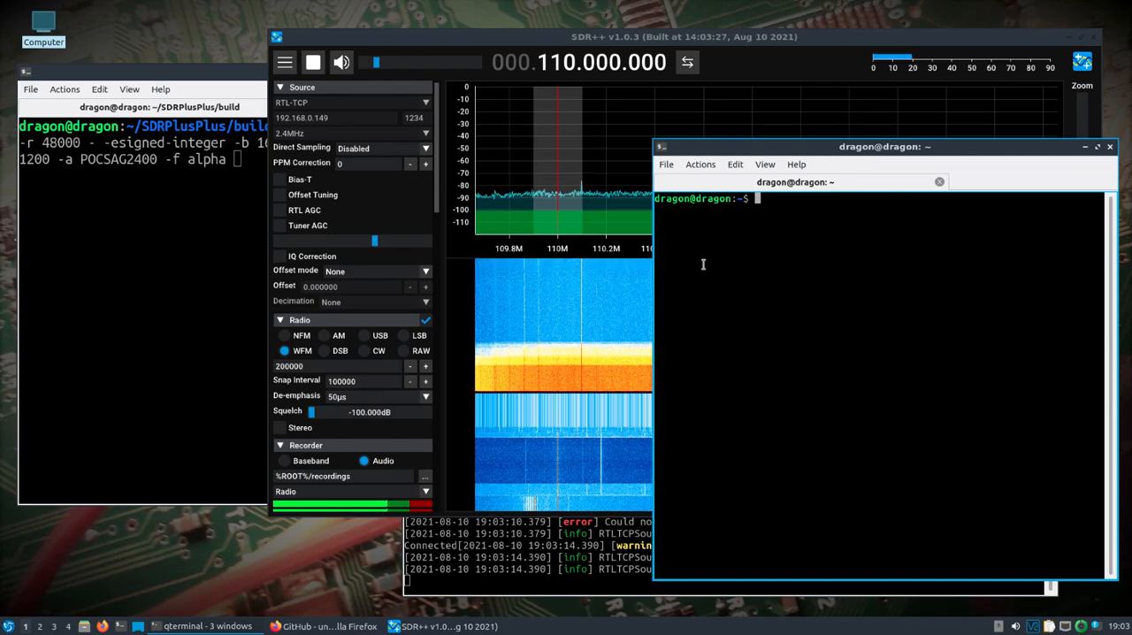
# Step: Go to /usr/src/gr-mixalot/examples/, list the pocsagtx files and check the HackRF with hackrf_info
pyautogui.write('cd /usr/src/gr-')
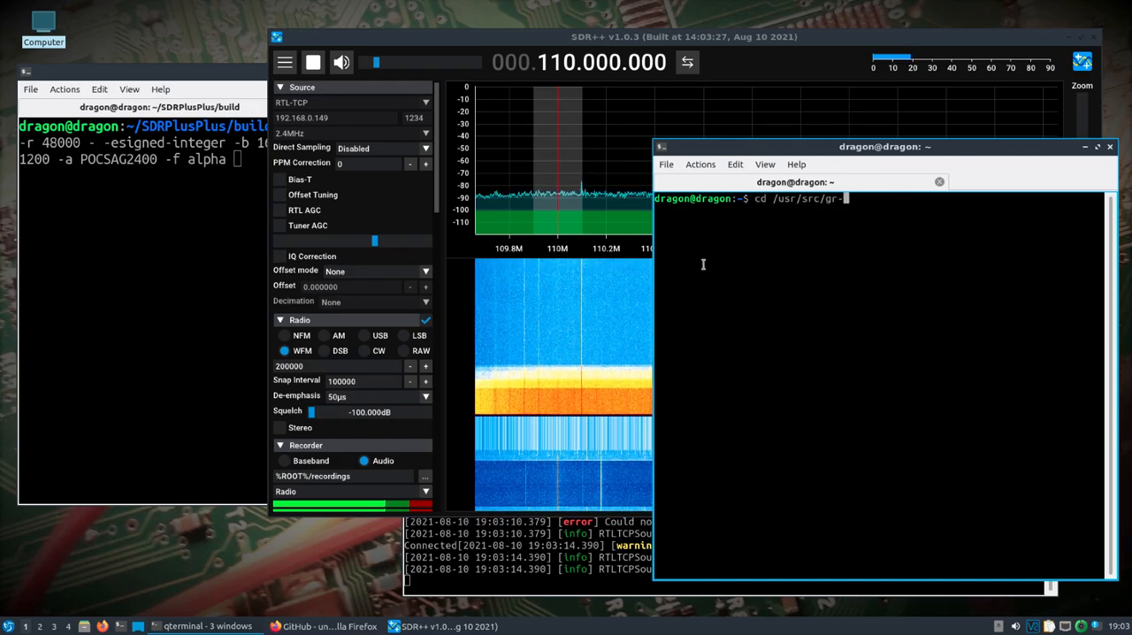
pyautogui.write('mixalot/examples/')
pyautogui.write('gnuradio-companion')
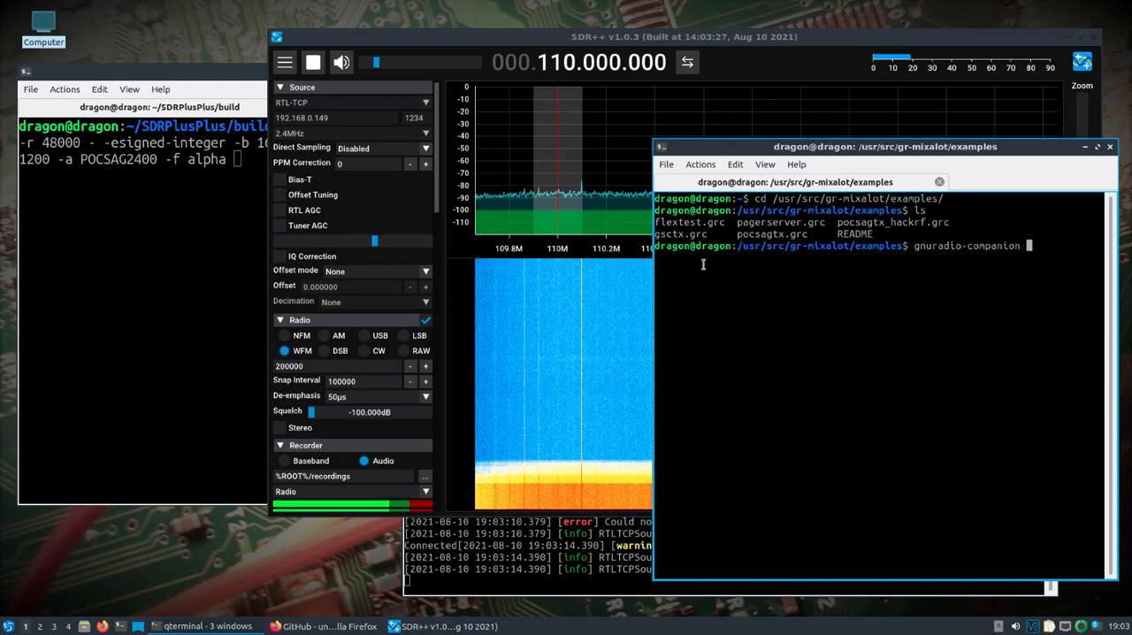
pyautogui.write('pocsagtx')
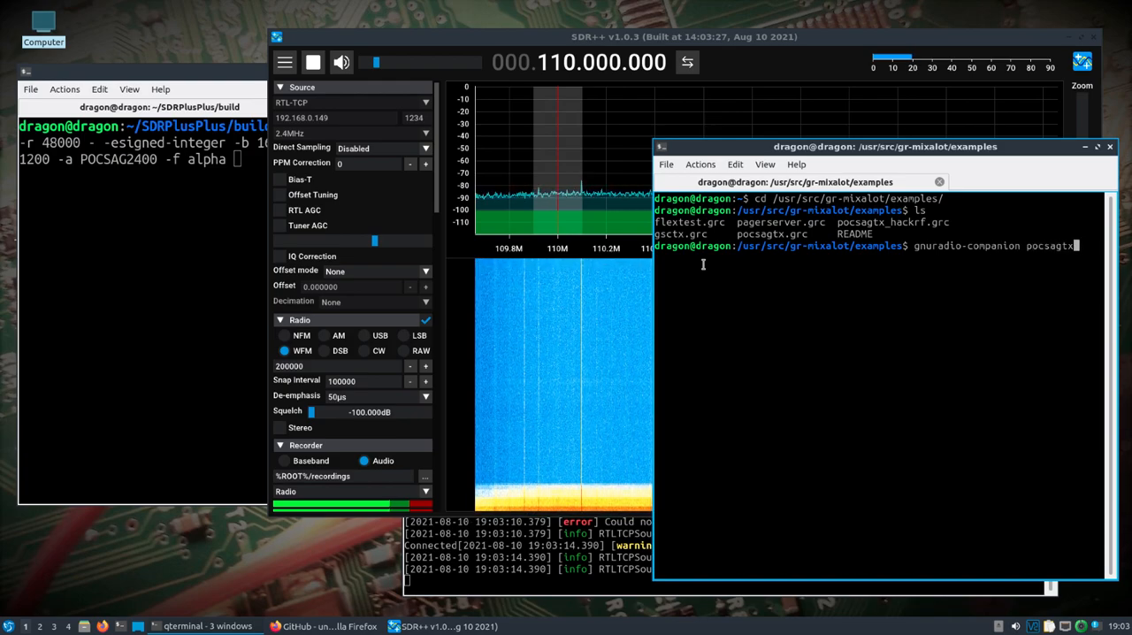
pyautogui.write('ha')
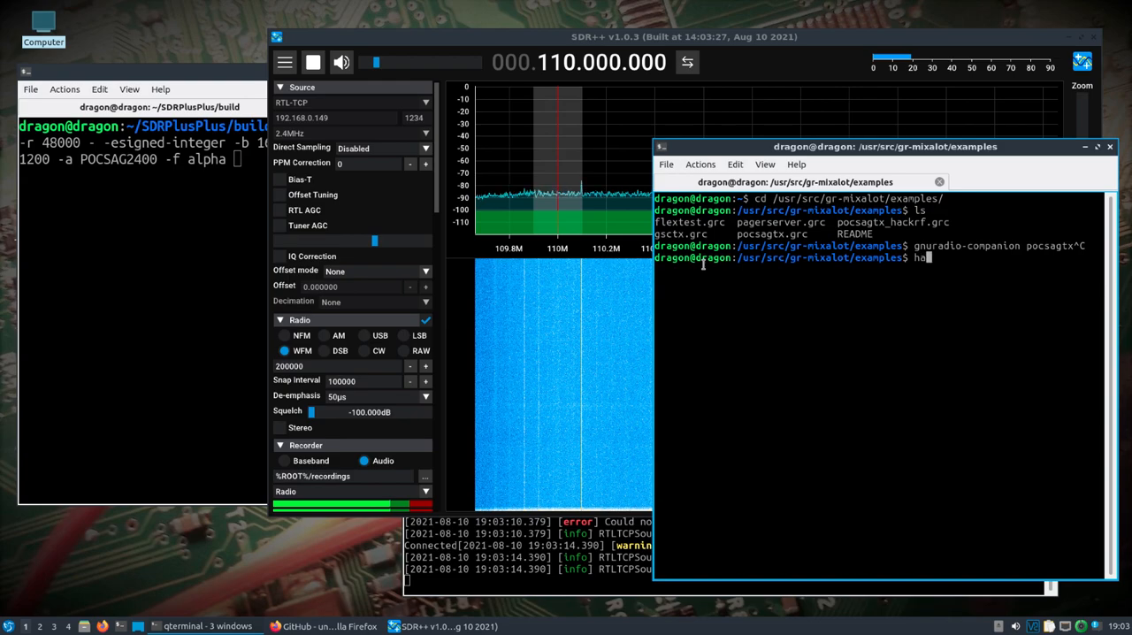
pyautogui.write('ckrf_info')
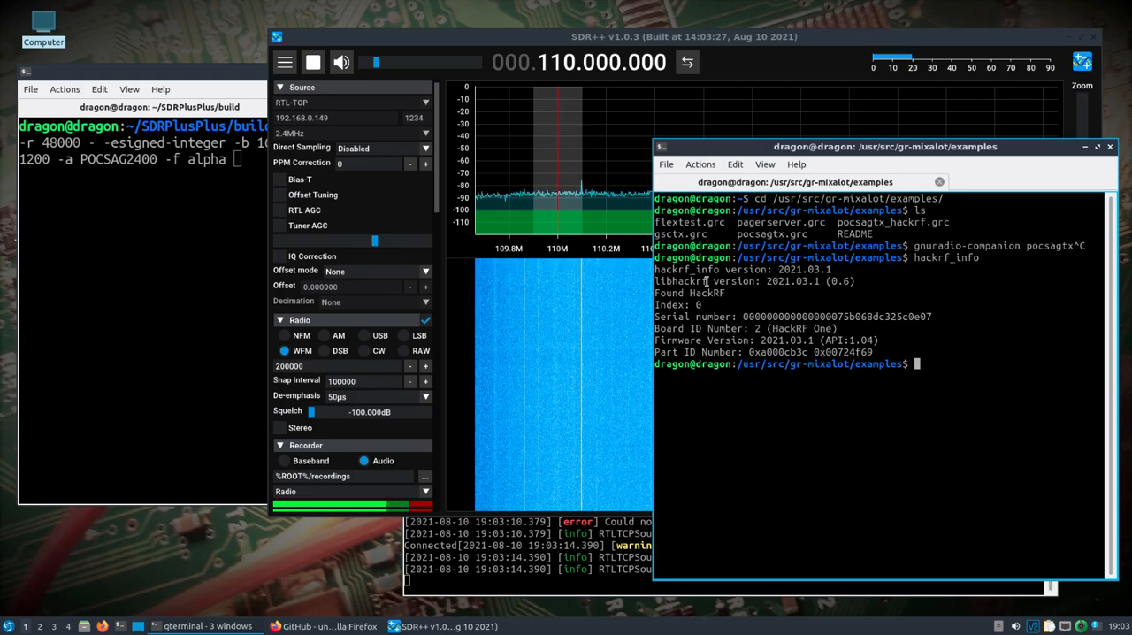
# Step: Launch gnuradio-companion with the pocsagtx_hackrf.grc flow graph
pyautogui.write('gnuradio-co')
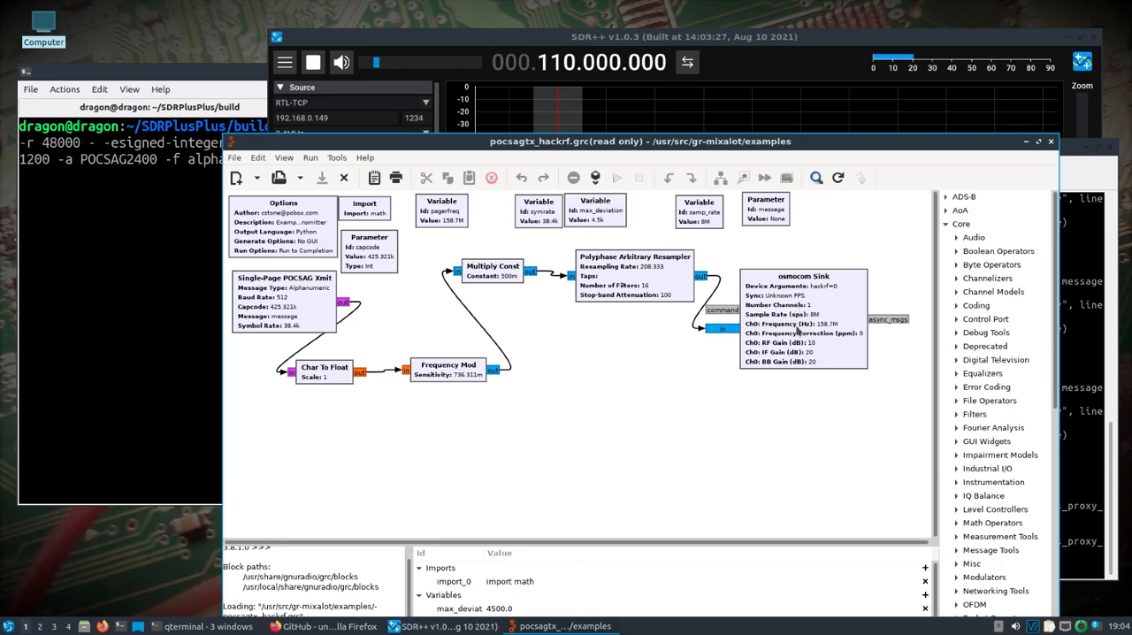
# Step: Change the message Parameter block's Type to String
pyautogui.doubleClick(765, 210)
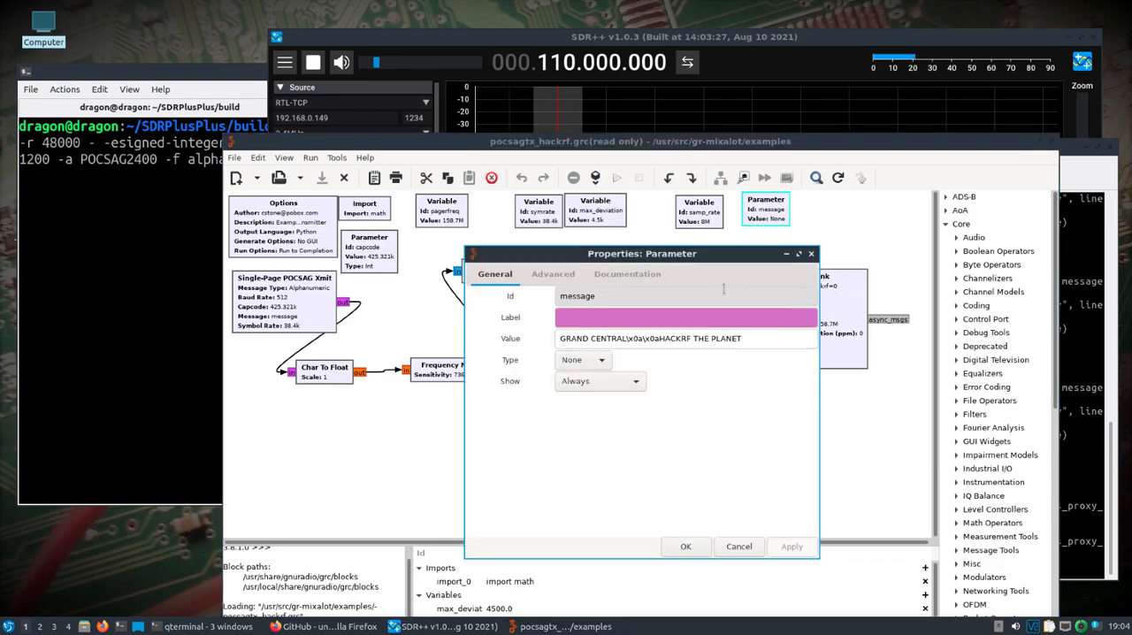
pyautogui.click(582, 360)
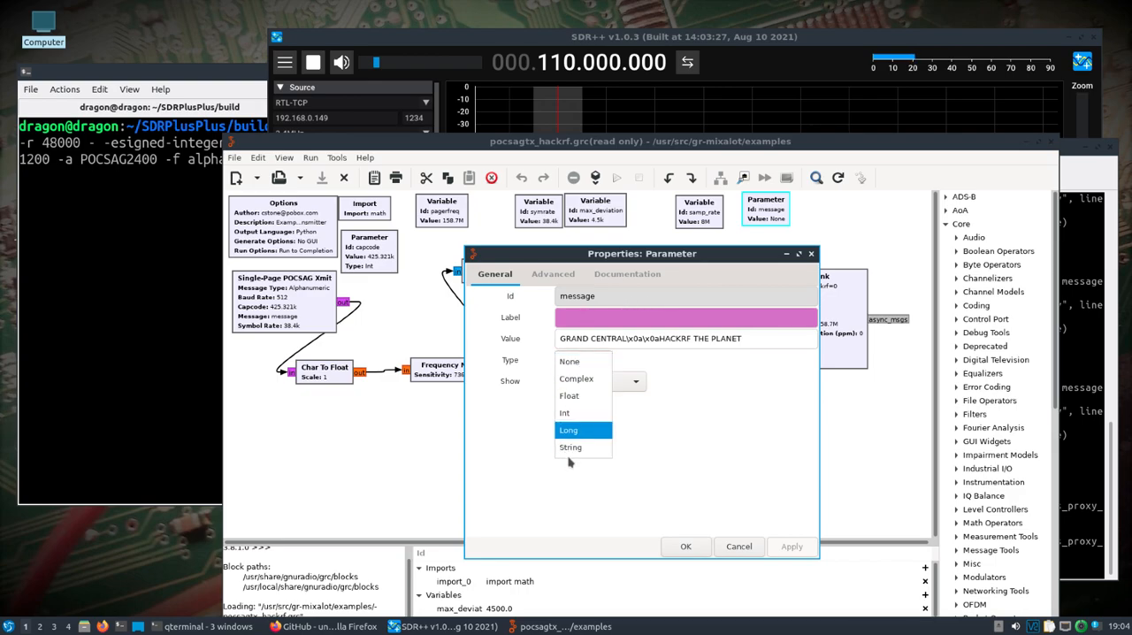
pyautogui.click(570, 446)
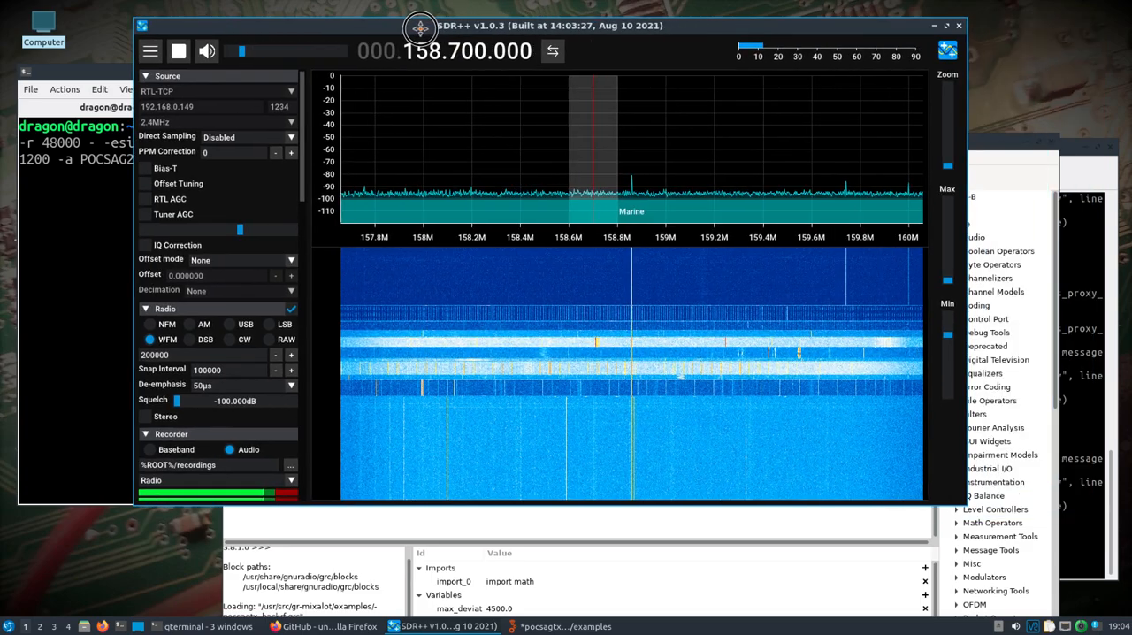
pyautogui.click(566, 625)
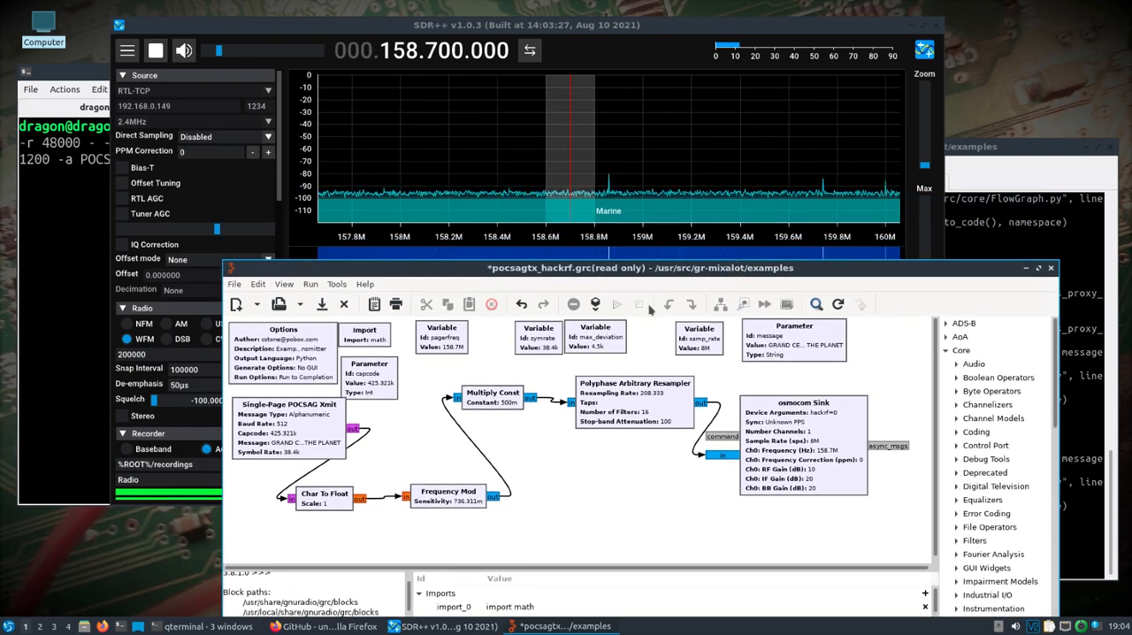
# Step: Run the flow graph, saving it to the Desktop when prompted
pyautogui.click(322, 304)
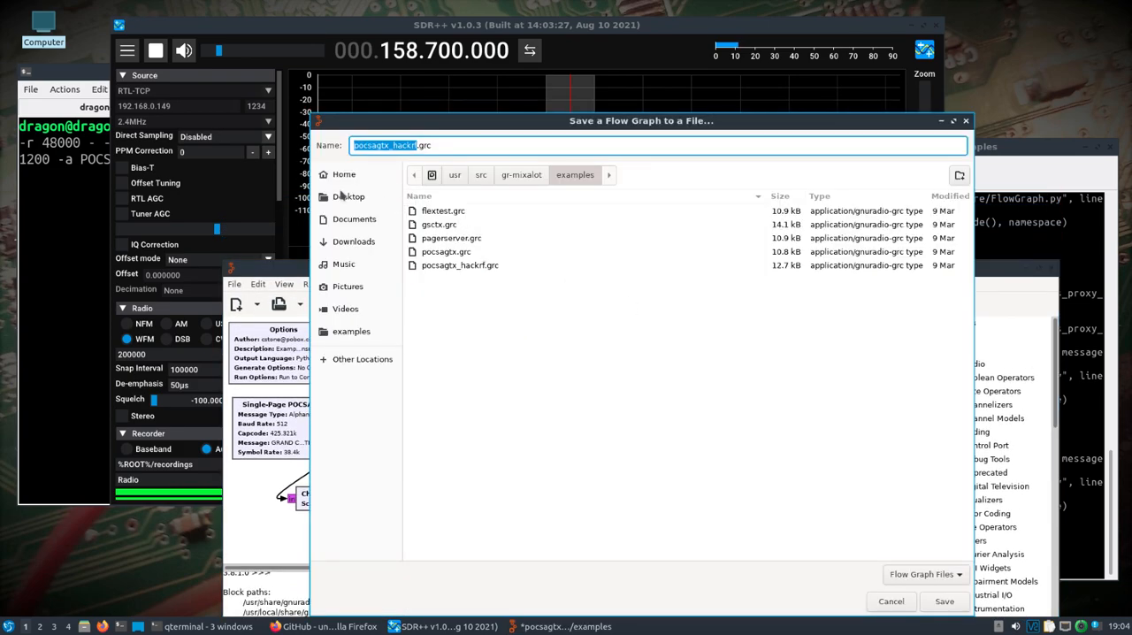
pyautogui.click(349, 195)
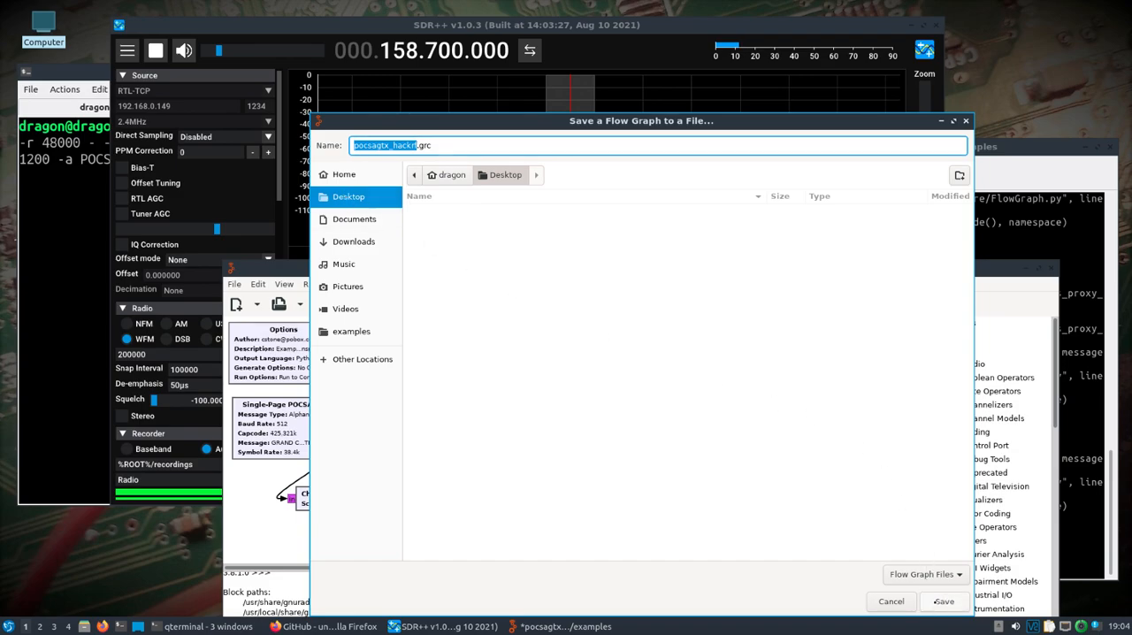
pyautogui.click(943, 601)
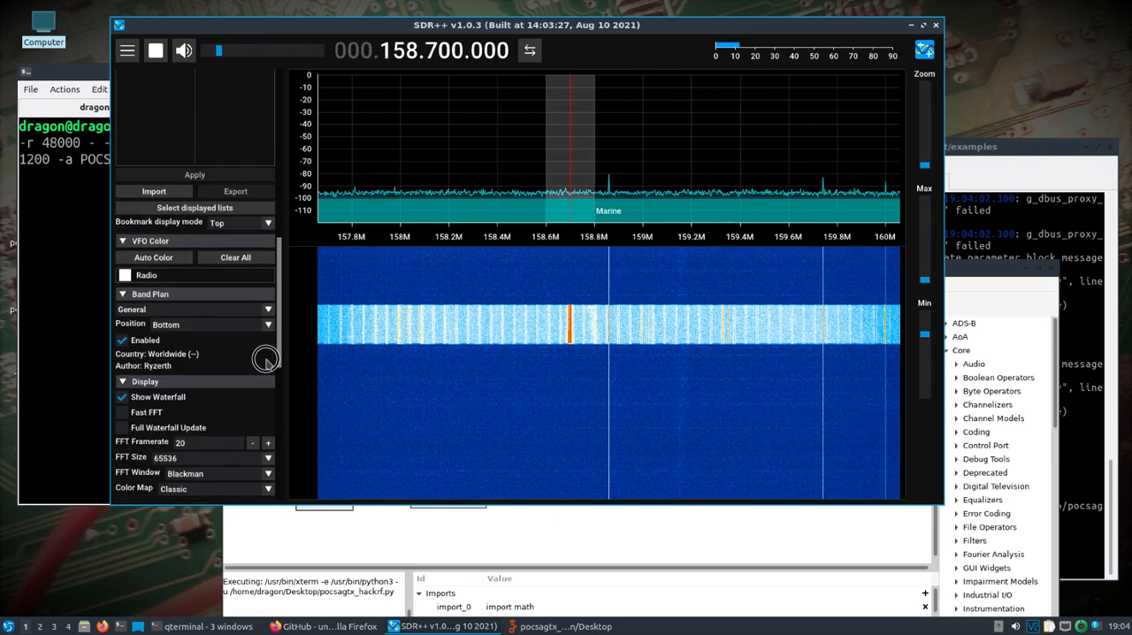
# Step: Add the network_sink module and route the Radio sink to Network, localhost 7355 over UDP
pyautogui.scroll(-3)
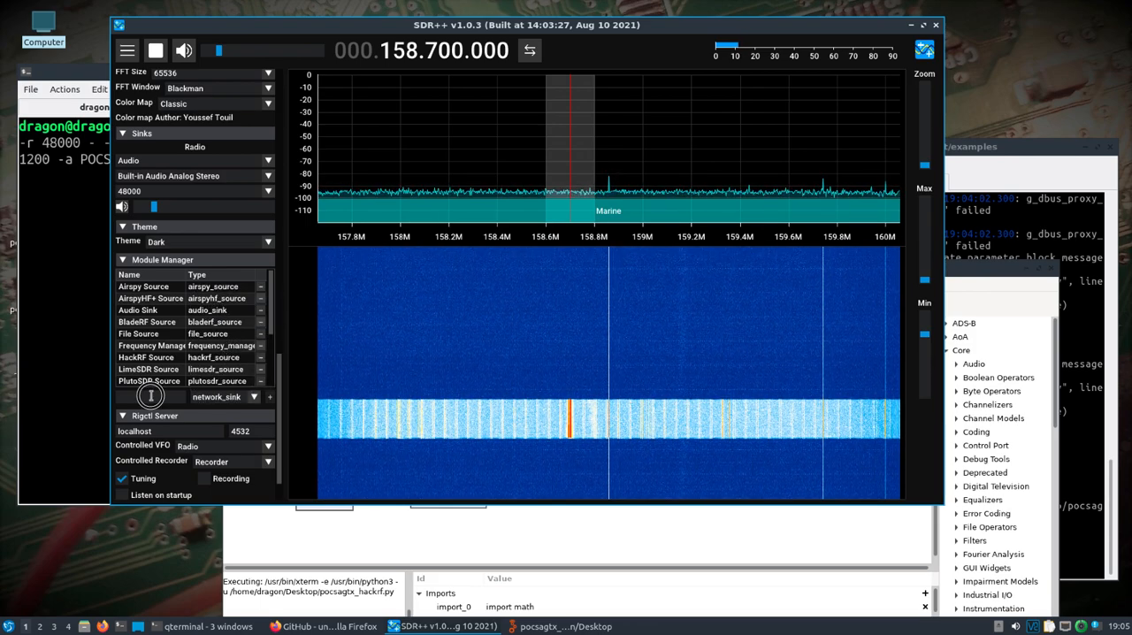
pyautogui.write('poc')
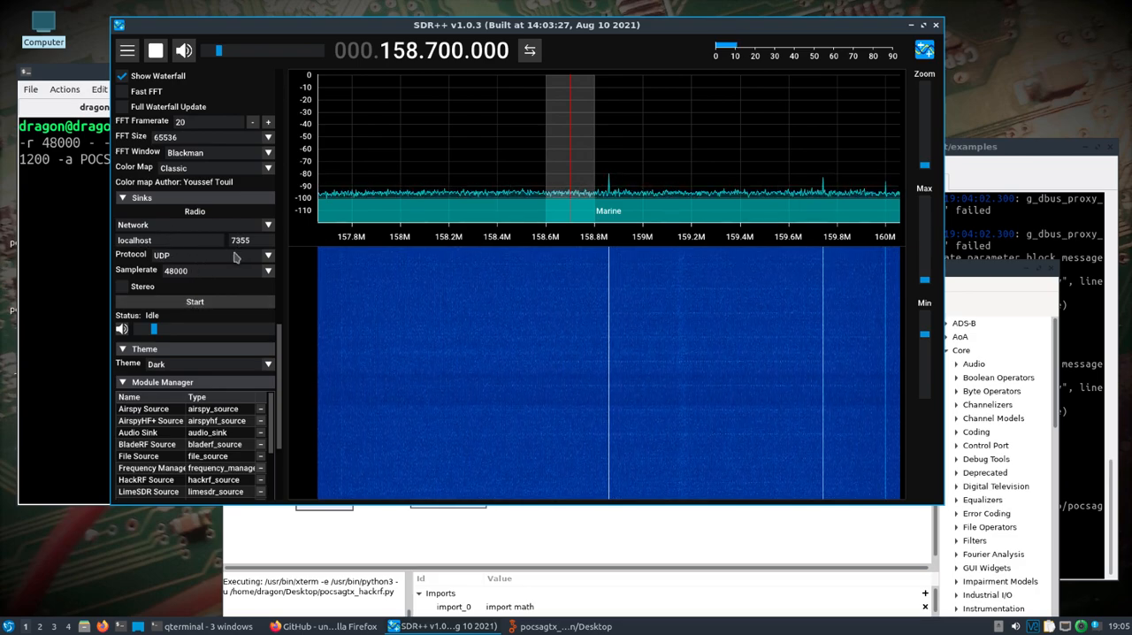
# Step: Start the Network sink sending to multimon-ng, then execute the HackRF POCSAG transmitter flow graph
pyautogui.click(195, 301)
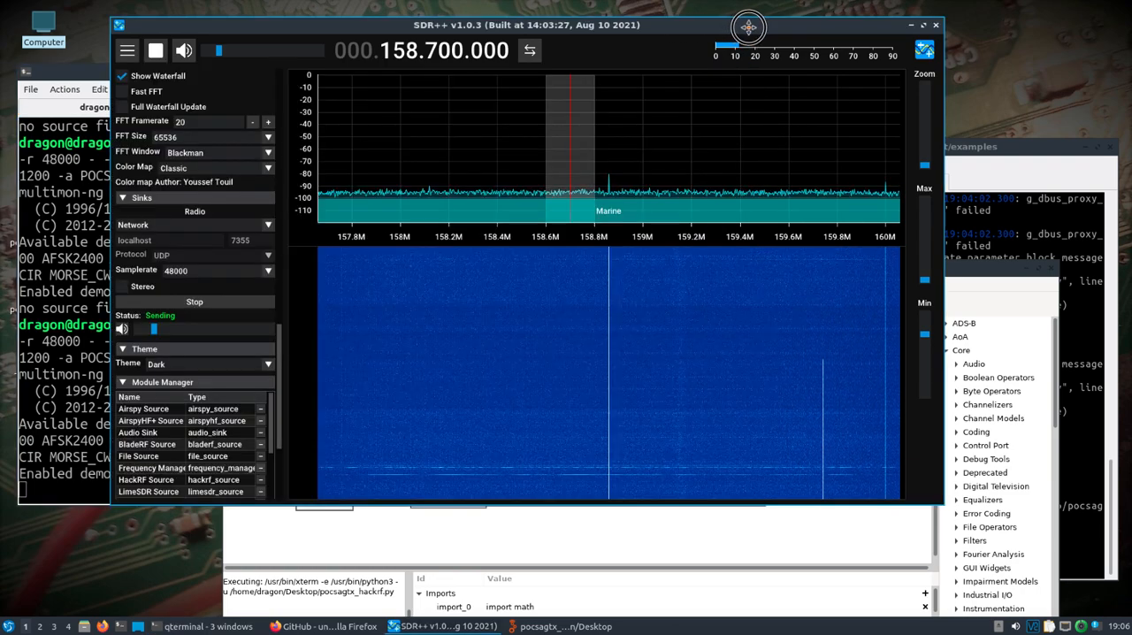
pyautogui.moveTo(748, 27); pyautogui.dragTo(831, 24)
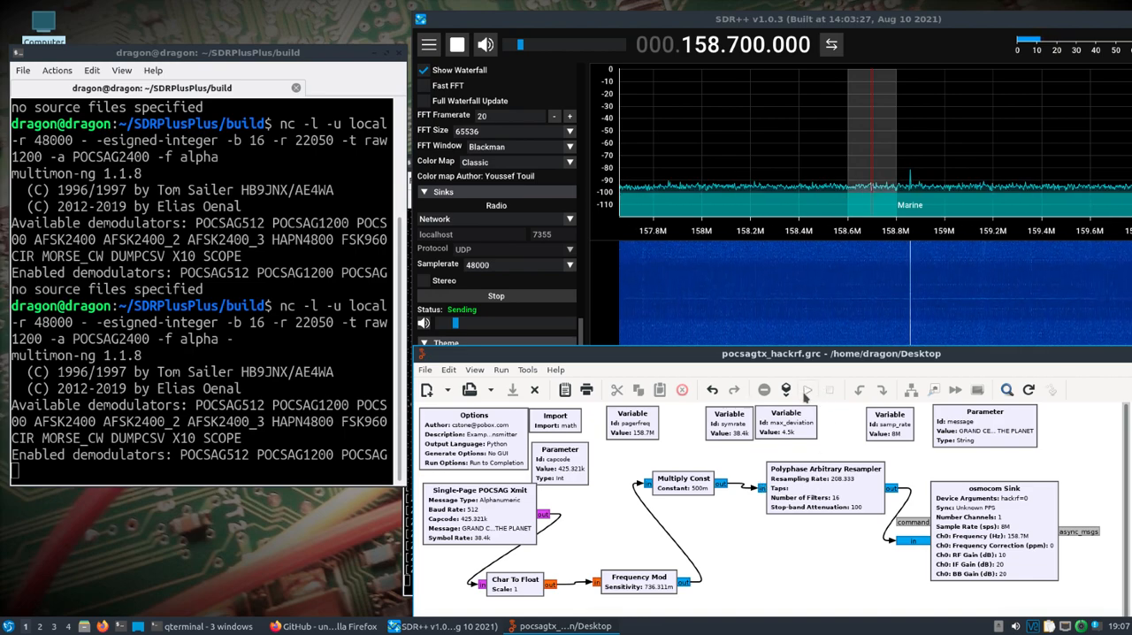
pyautogui.moveTo(808, 390)
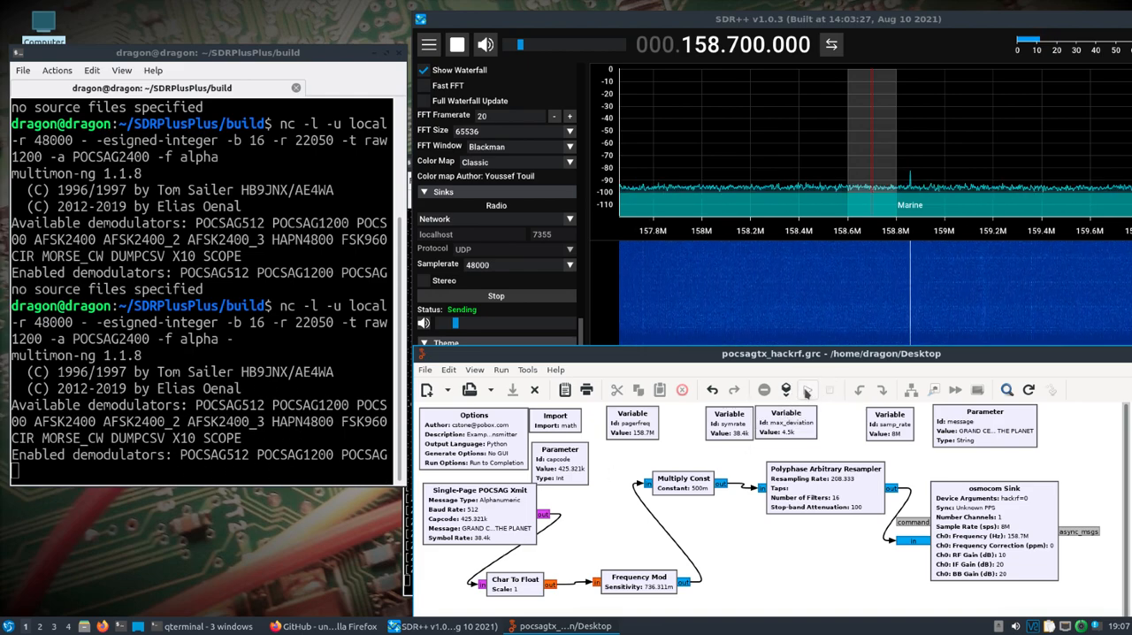
pyautogui.click(806, 390)
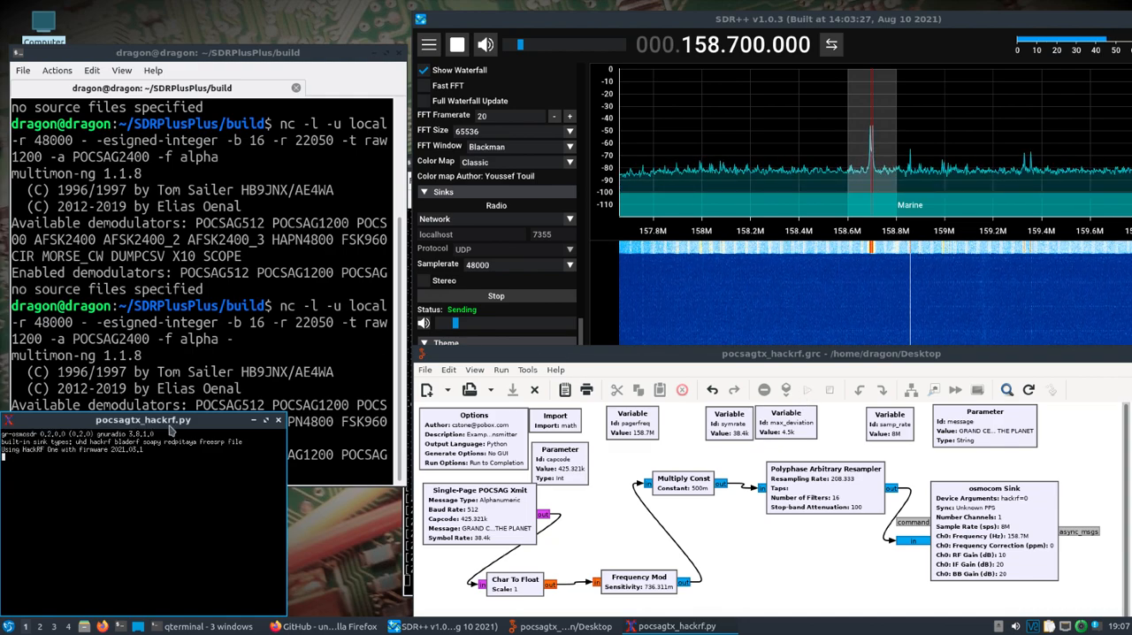